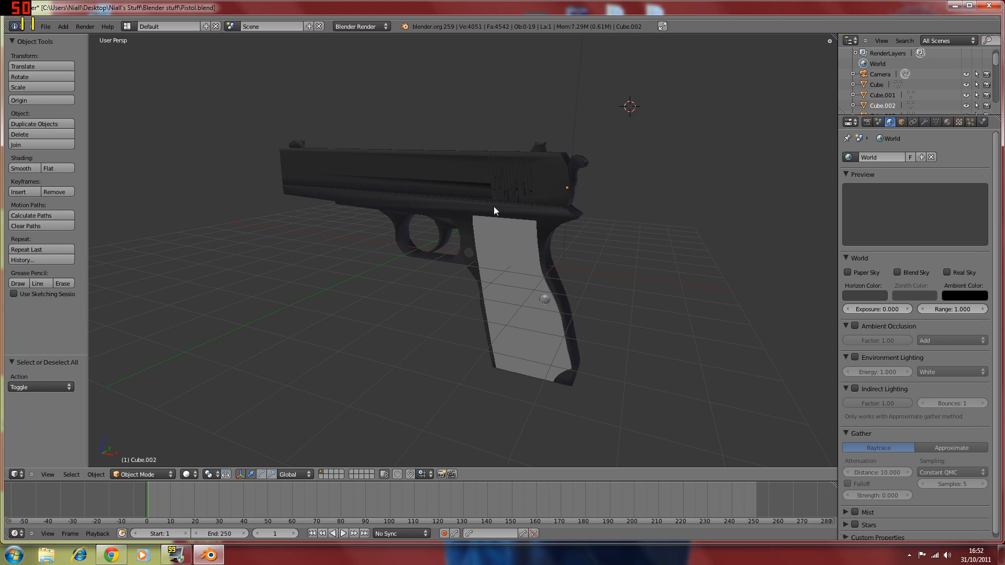
{"action": "mouse_move", "coordinate": [668, 224]}
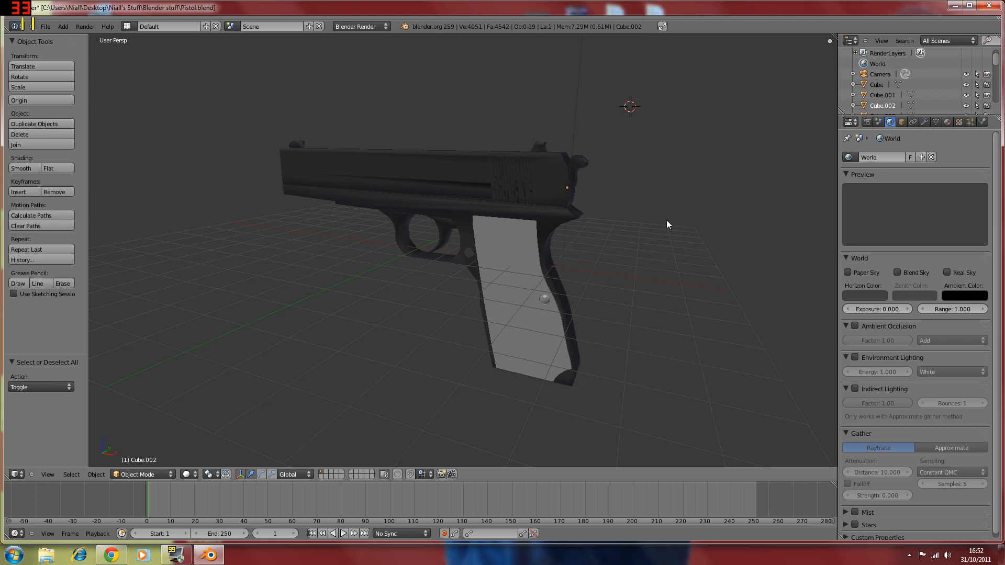
{"action": "mouse_move", "coordinate": [624, 228]}
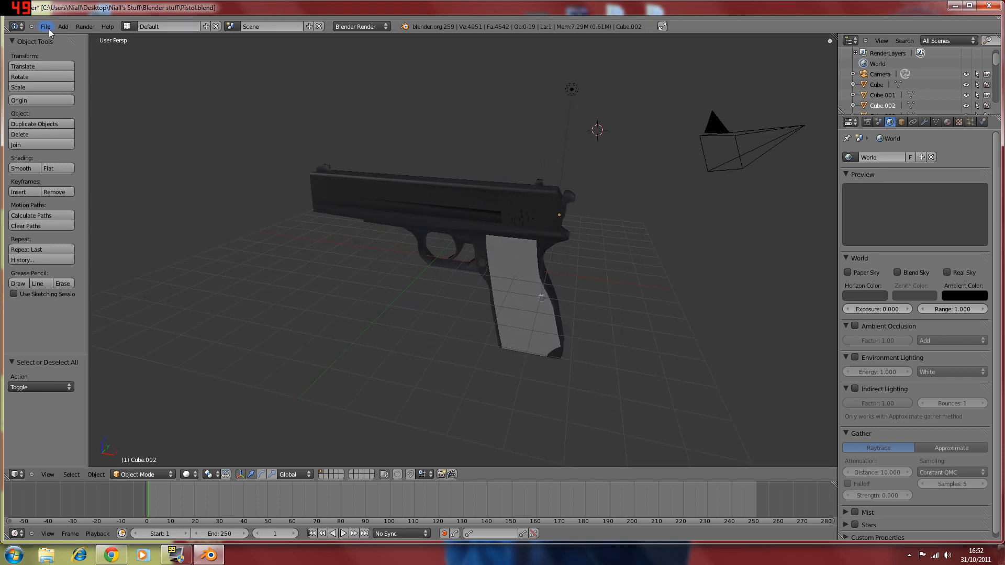
Open BARRET 50CAL.blend and orbit the rifle to view its side and back
{"action": "left_click", "coordinate": [46, 12]}
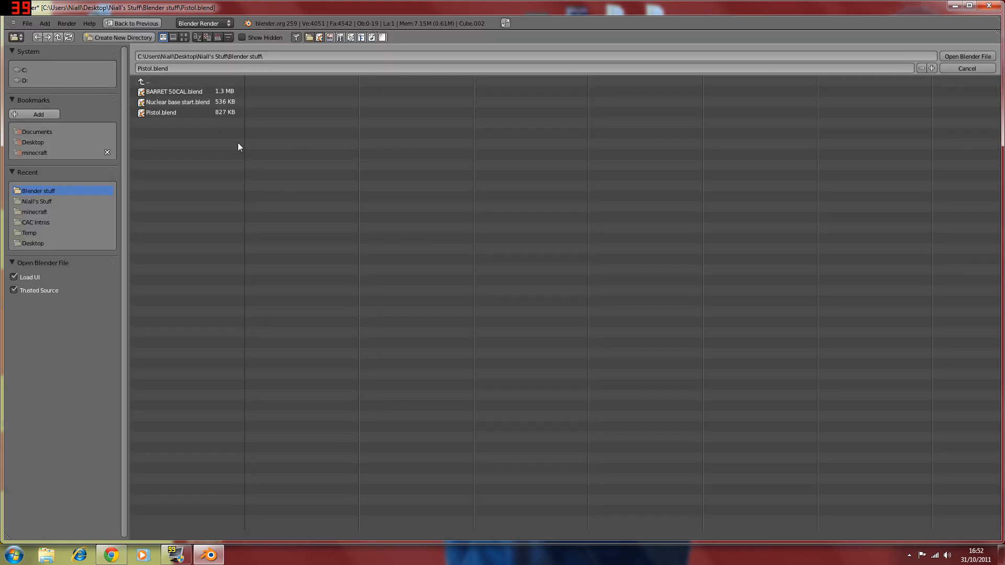
{"action": "double_click", "coordinate": [173, 92]}
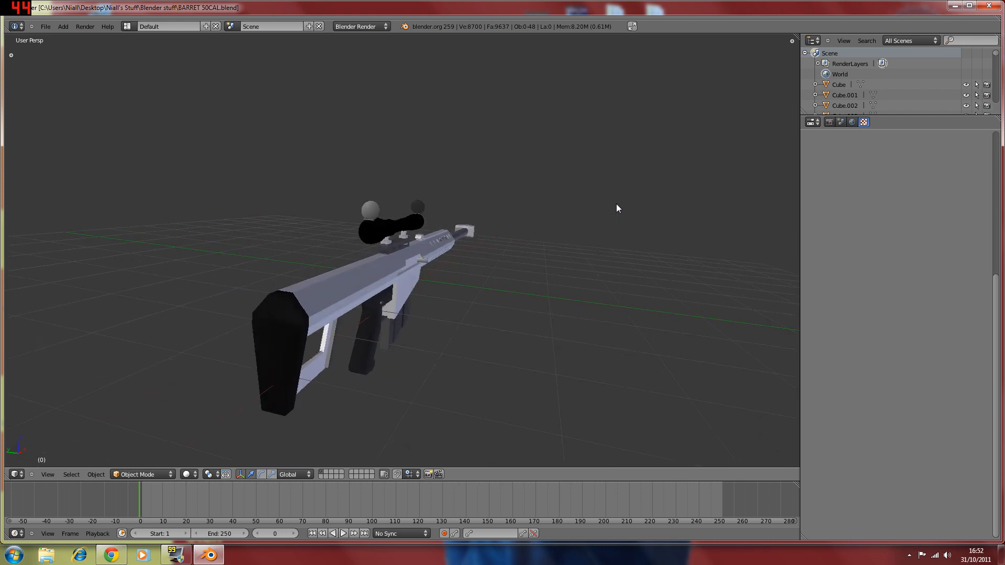
{"action": "left_click_drag", "start_coordinate": [617, 208], "coordinate": [765, 328]}
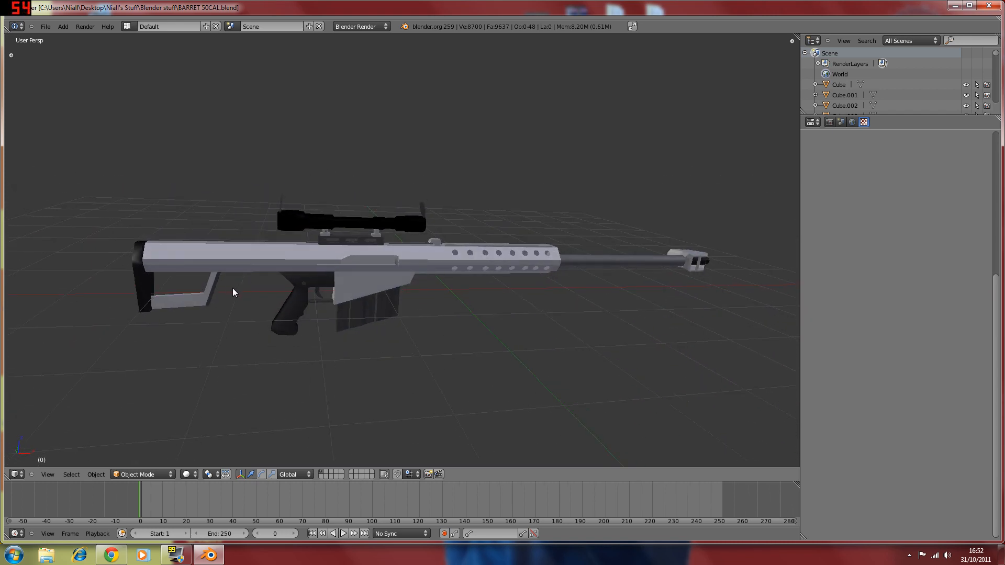
{"action": "left_click_drag", "start_coordinate": [234, 292], "coordinate": [416, 300]}
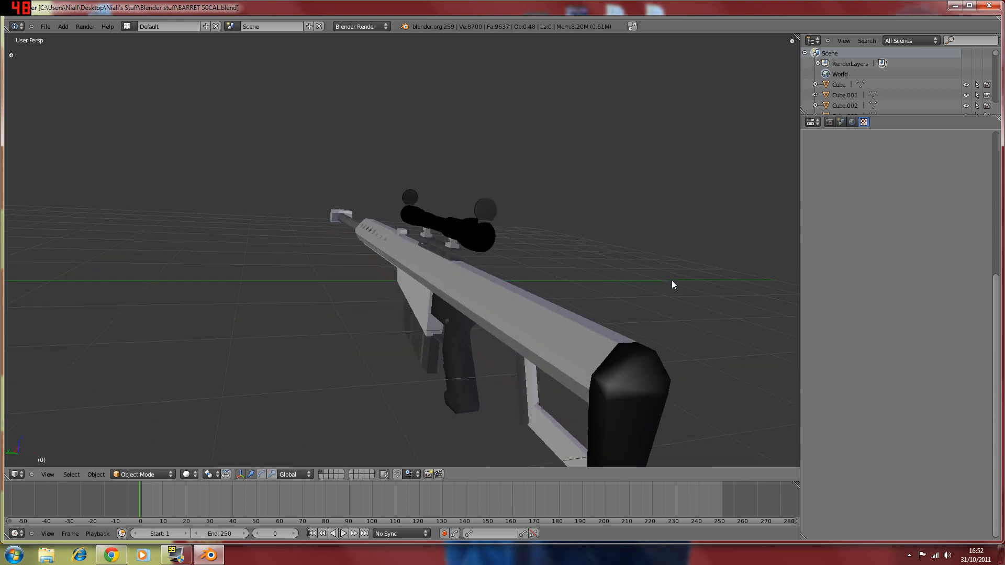
Start a new blank Blender file from the File menu
{"action": "left_click", "coordinate": [45, 27]}
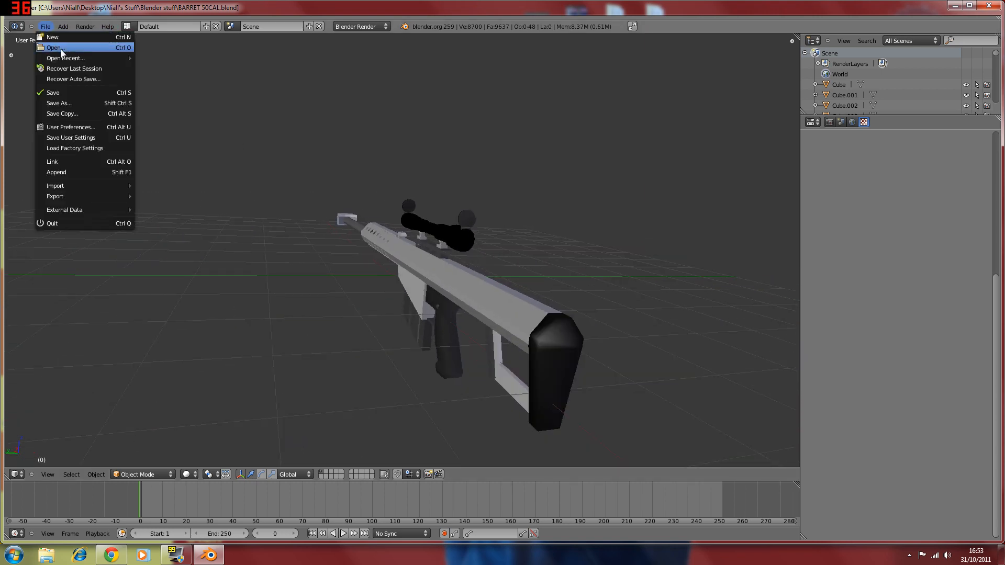
{"action": "left_click", "coordinate": [48, 49]}
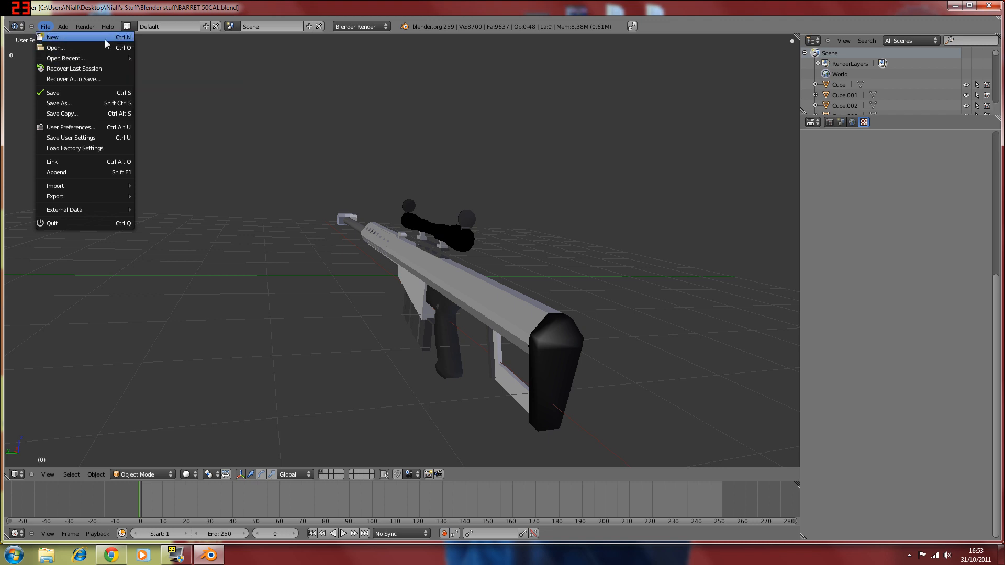
{"action": "left_click", "coordinate": [55, 36]}
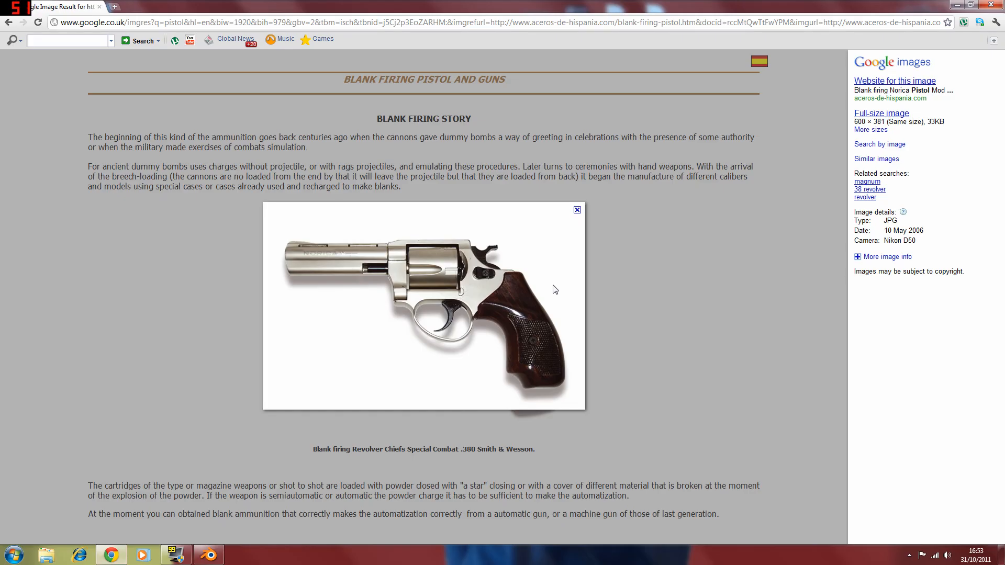
{"action": "mouse_move", "coordinate": [658, 186]}
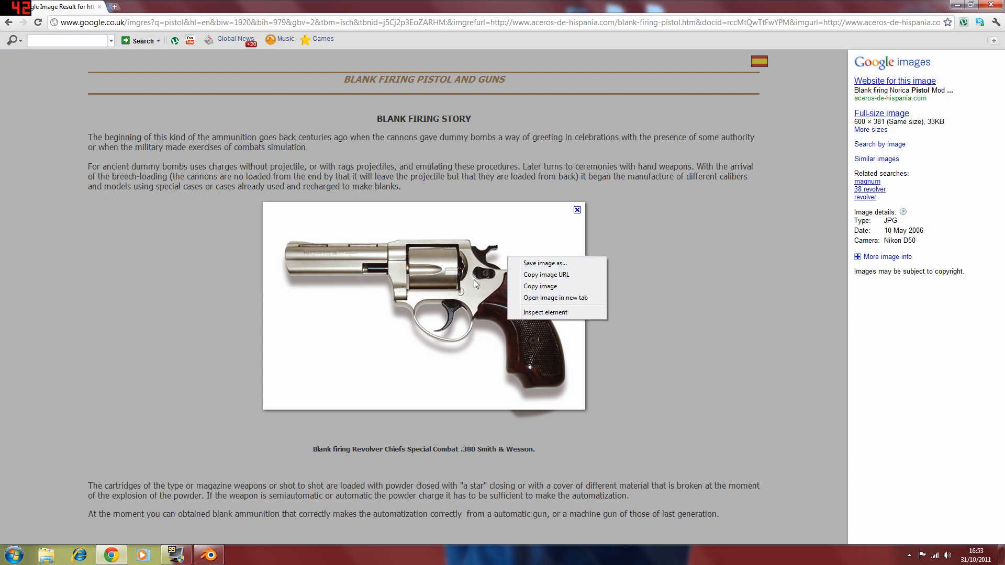
{"action": "mouse_move", "coordinate": [567, 265]}
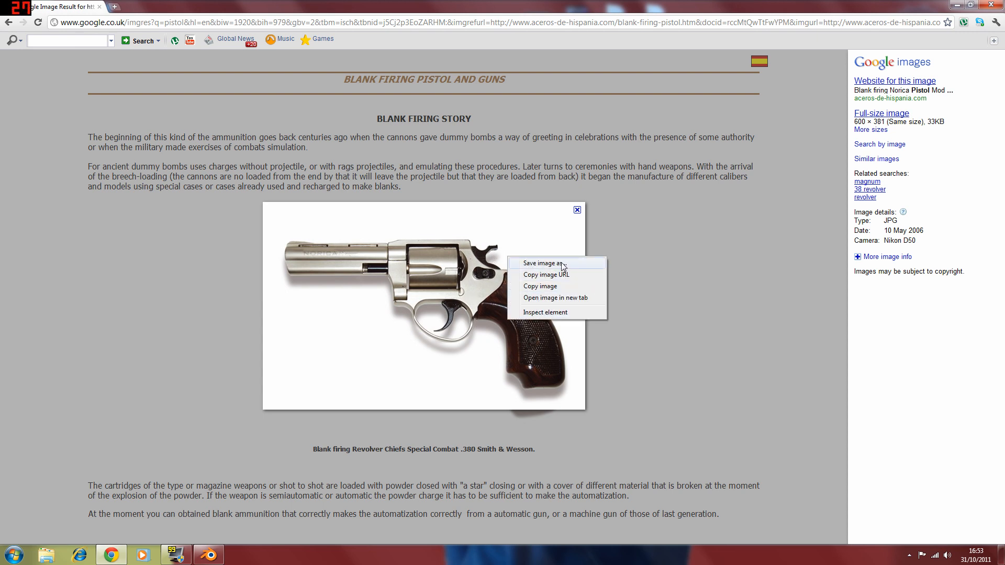
Save the Chrome revolver image to the Desktop under the name 'revolver'
{"action": "left_click", "coordinate": [543, 264]}
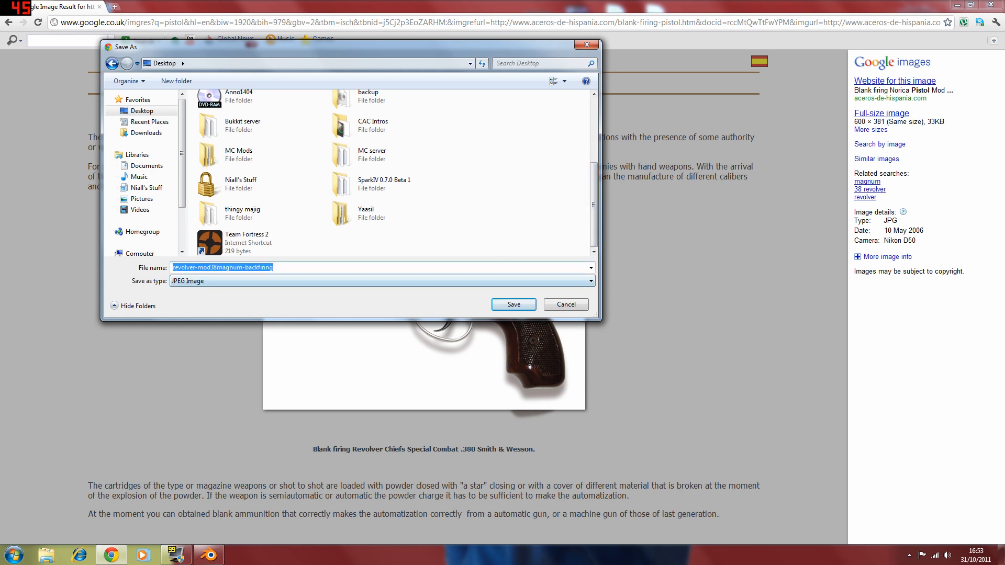
{"action": "type", "text": "revolver"}
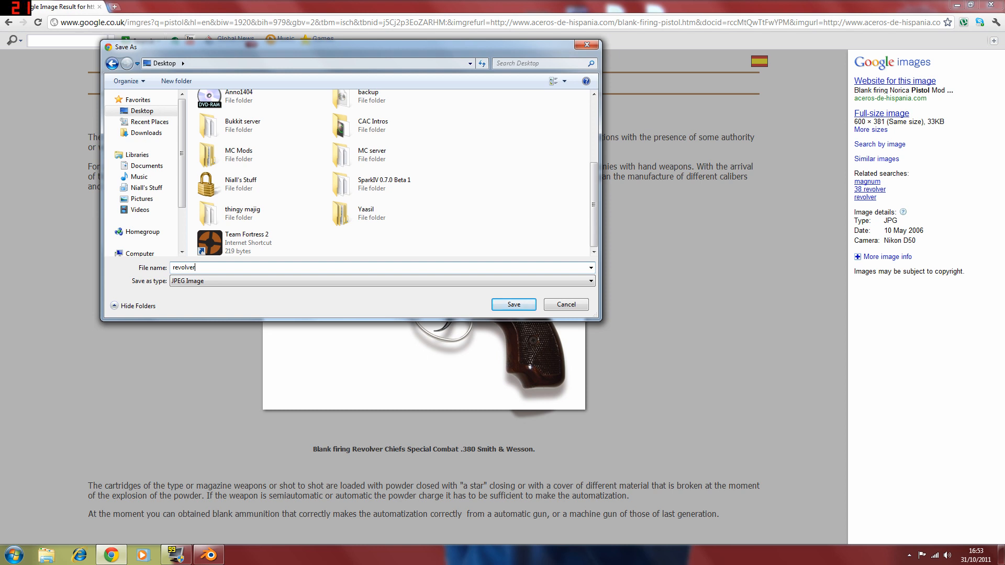
{"action": "left_click", "coordinate": [513, 305]}
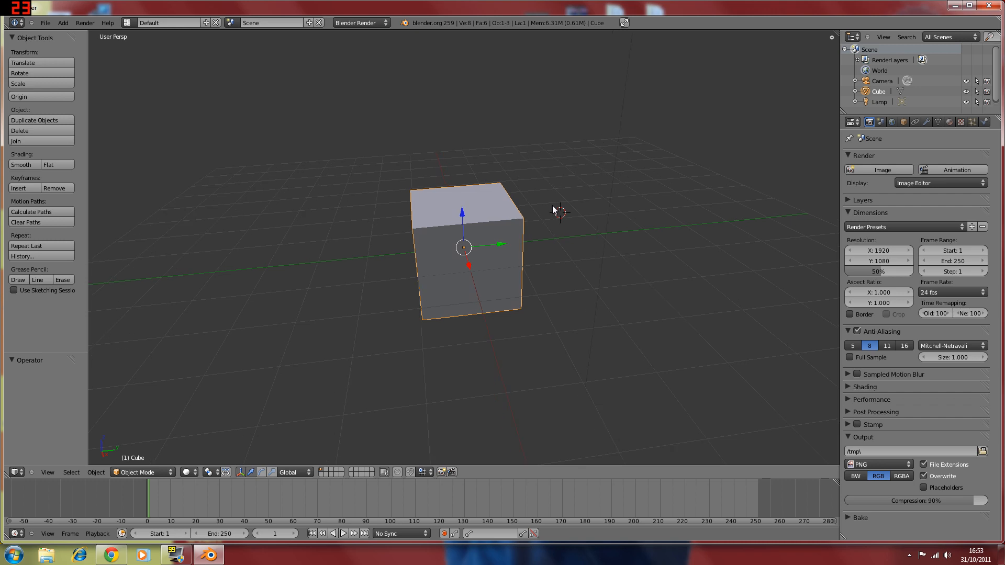
Enable Background Images in the N sidebar, add an image slot, and browse for a file
{"action": "key", "text": "N"}
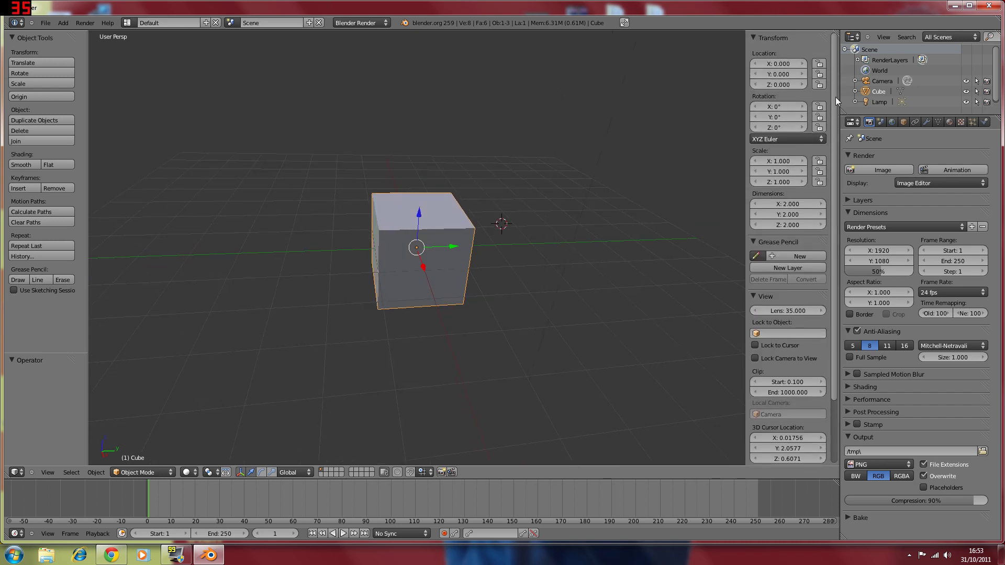
{"action": "scroll", "scroll_direction": "down", "scroll_amount": 3}
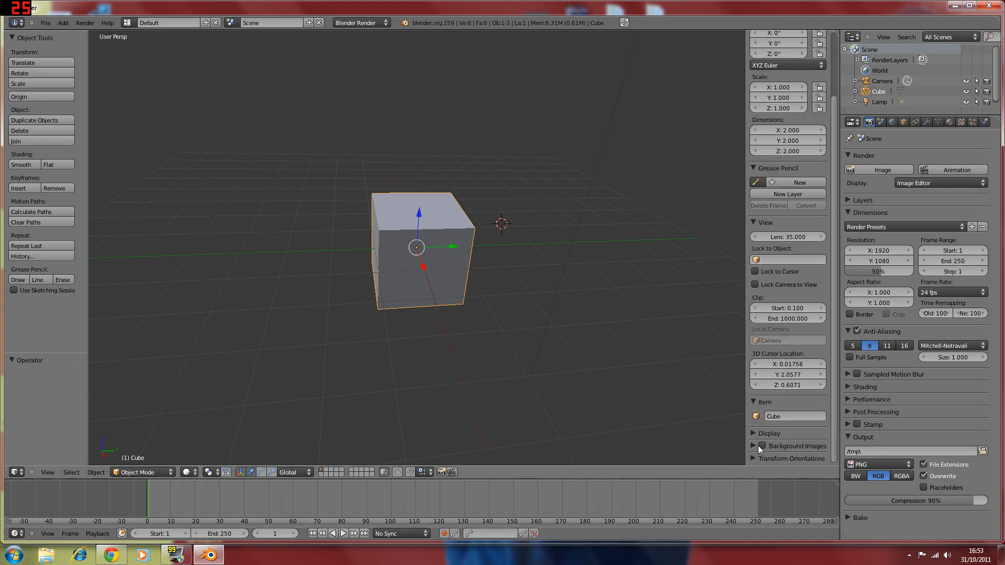
{"action": "left_click", "coordinate": [754, 446]}
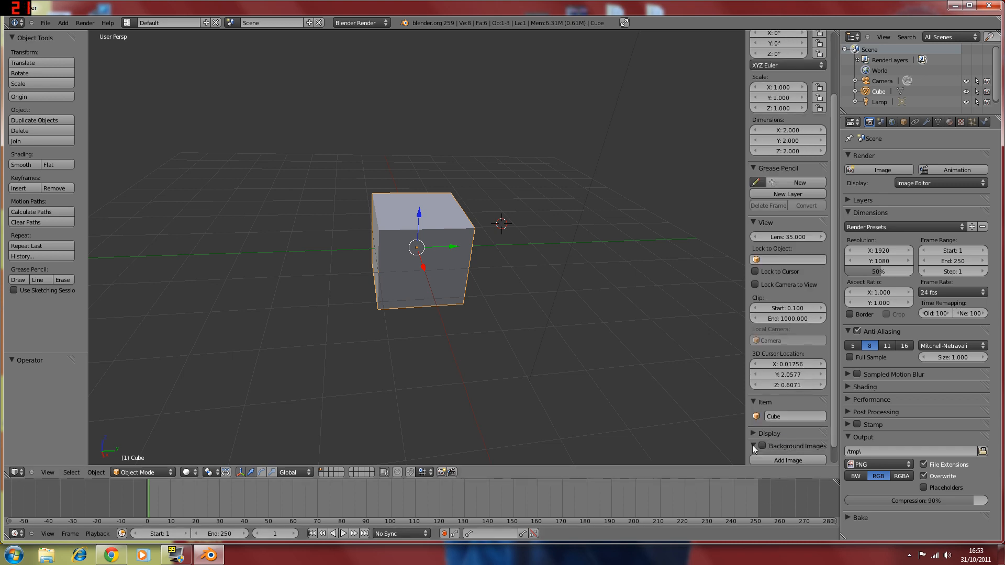
{"action": "left_click", "coordinate": [755, 427]}
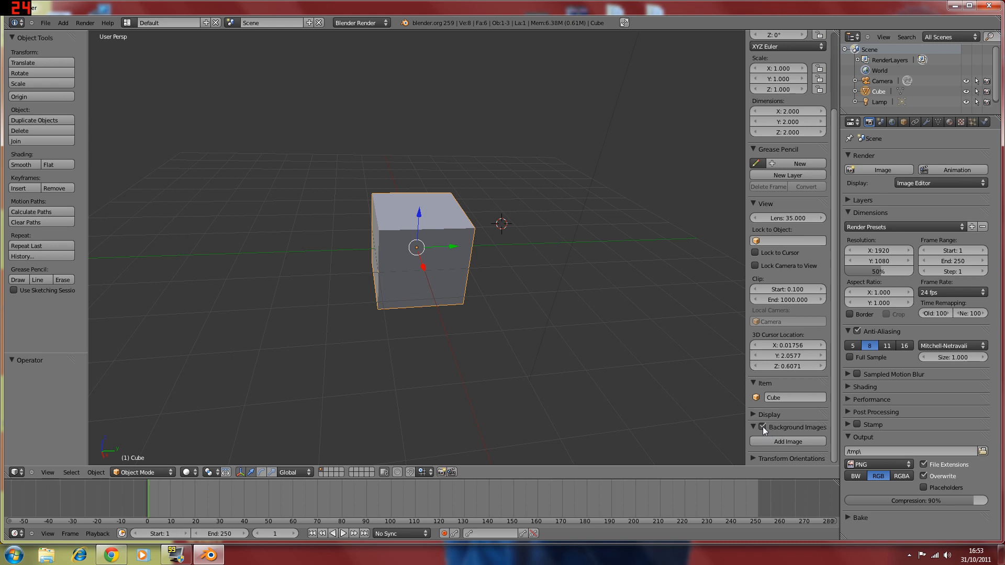
{"action": "left_click", "coordinate": [787, 407]}
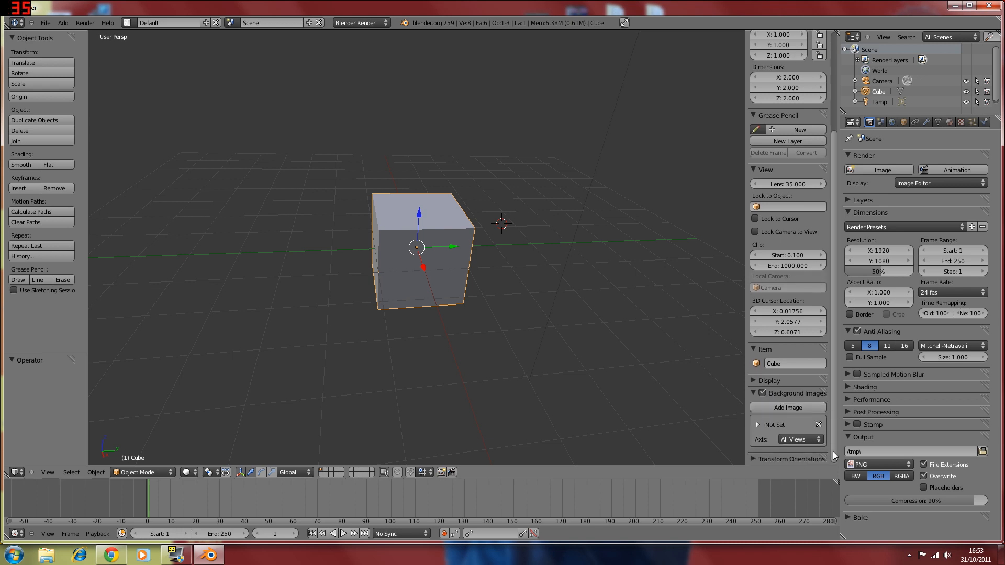
{"action": "left_click", "coordinate": [756, 425]}
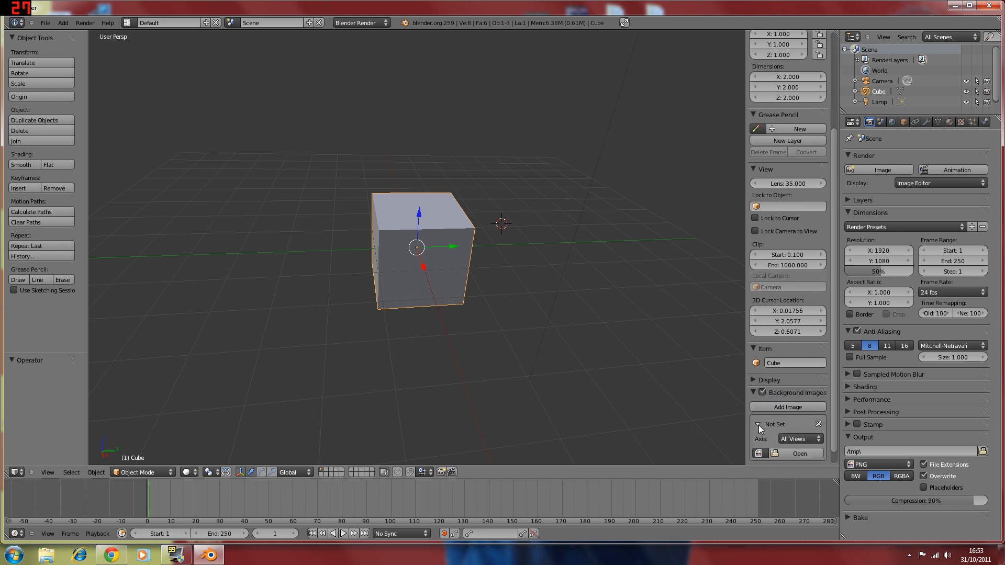
{"action": "left_click", "coordinate": [800, 453]}
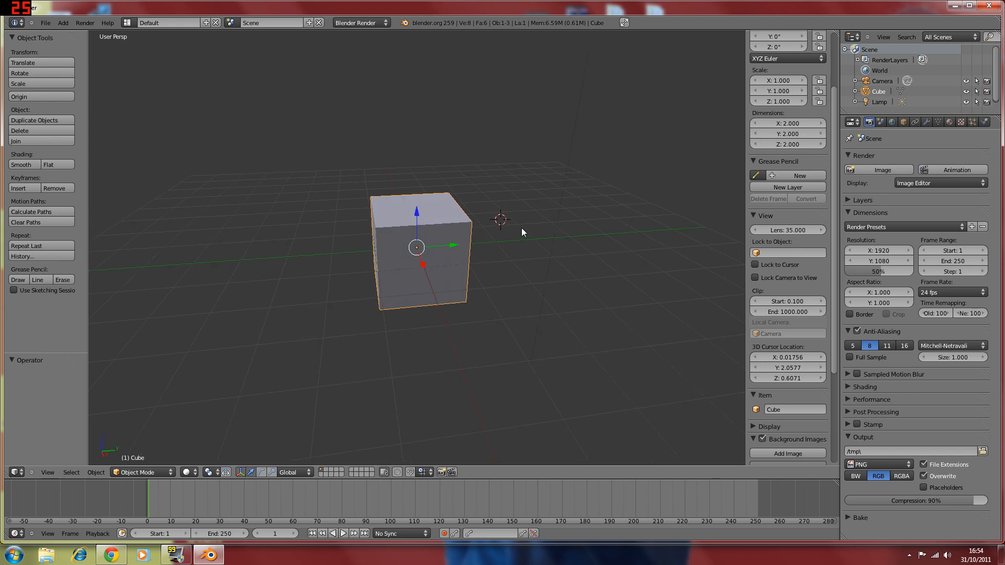
{"action": "mouse_move", "coordinate": [567, 220]}
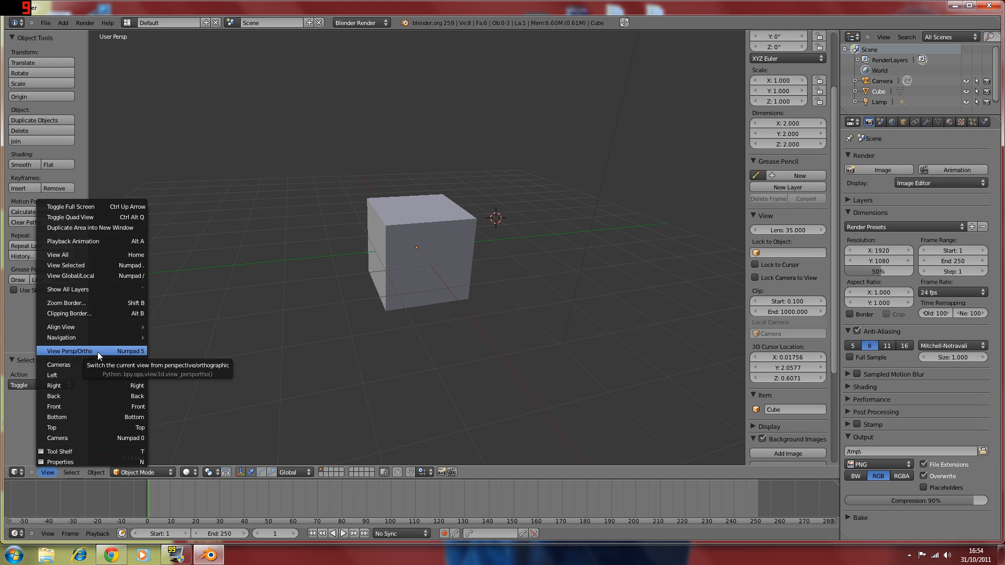
Switch the viewport to an orthographic straight-on front view
{"action": "left_click", "coordinate": [69, 351]}
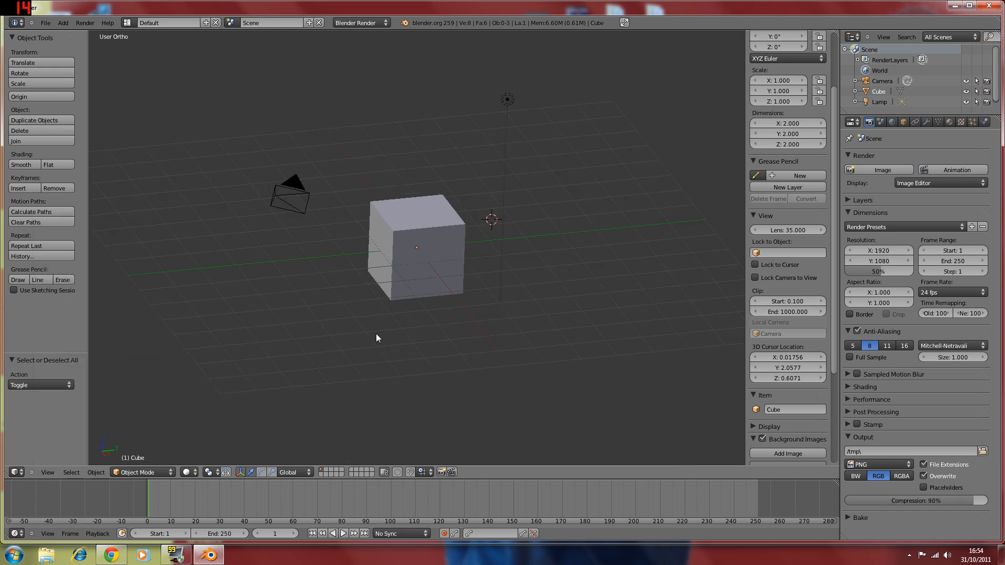
{"action": "mouse_move", "coordinate": [279, 379]}
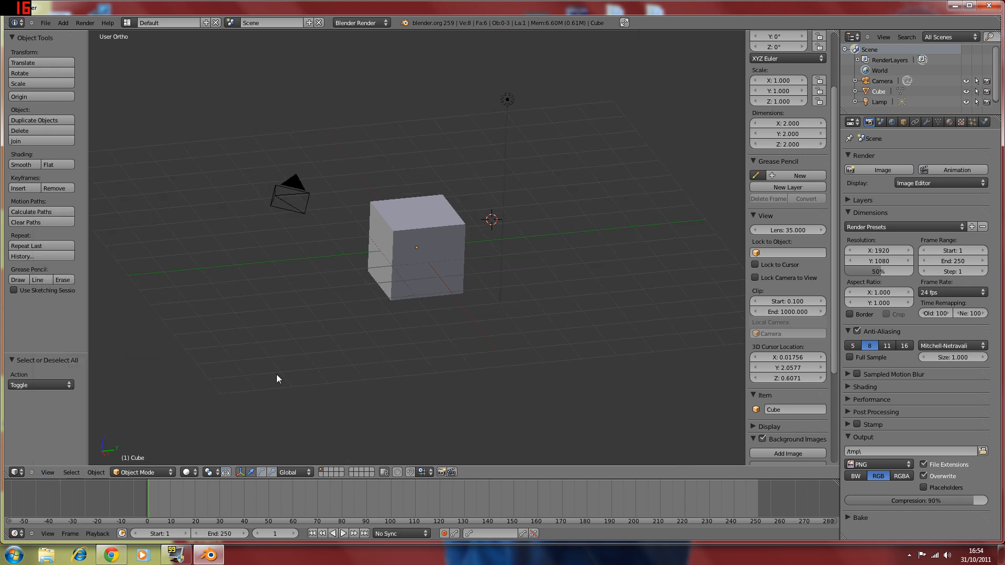
{"action": "left_click", "coordinate": [47, 472]}
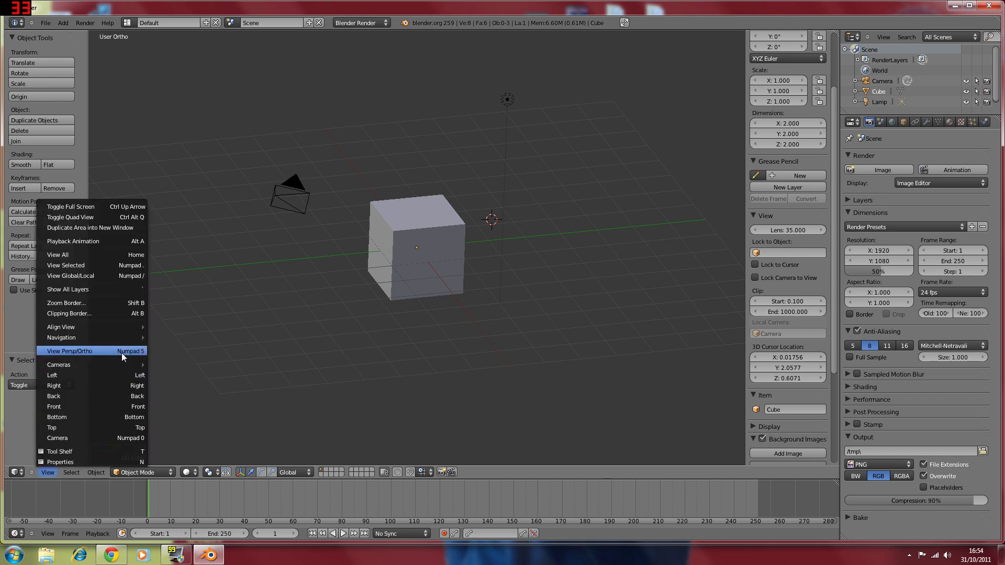
{"action": "mouse_move", "coordinate": [84, 406]}
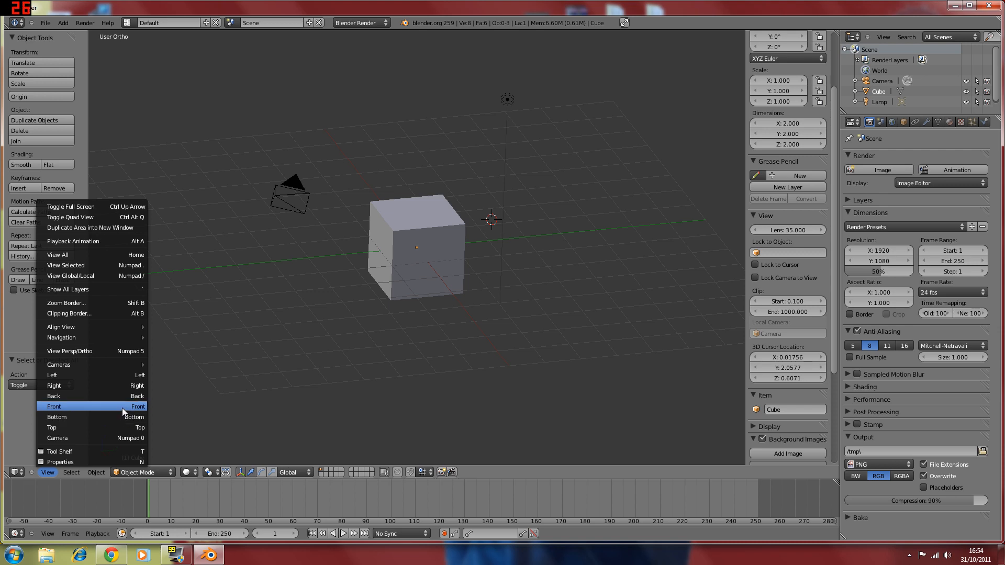
{"action": "left_click", "coordinate": [53, 406]}
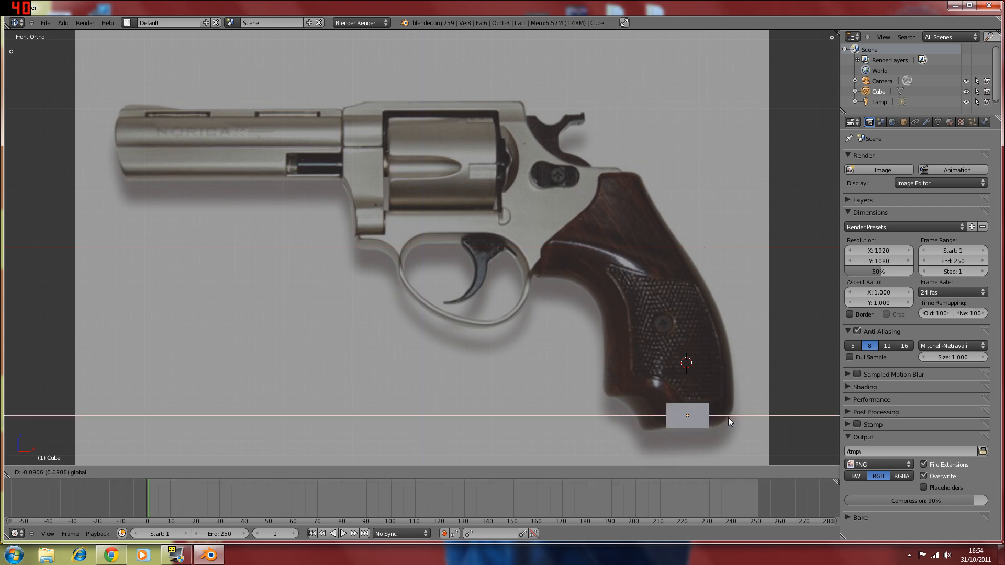
Select the small cube at the grip base and put it in Edit Mode
{"action": "left_click", "coordinate": [688, 416]}
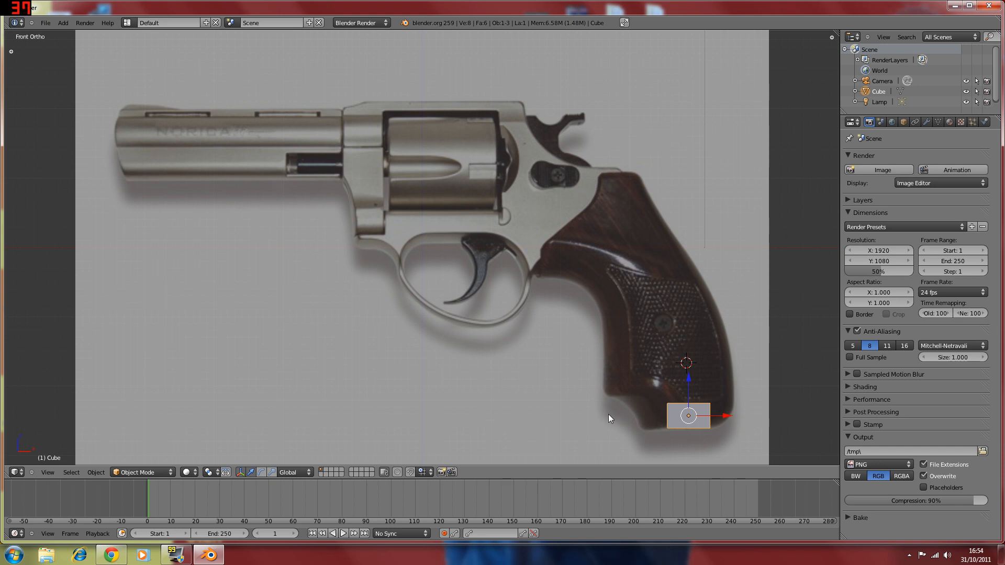
{"action": "mouse_move", "coordinate": [612, 399]}
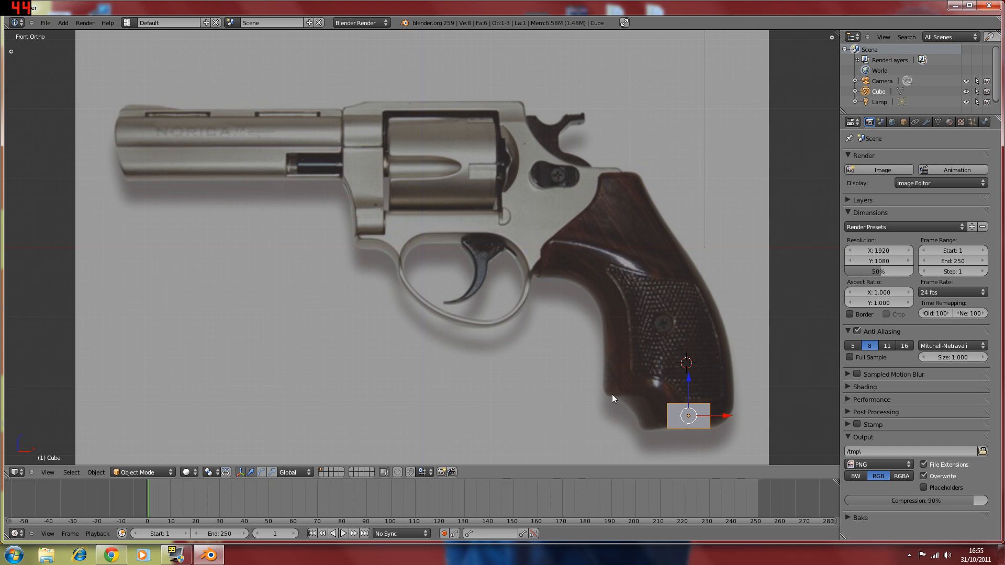
{"action": "key", "text": "Tab"}
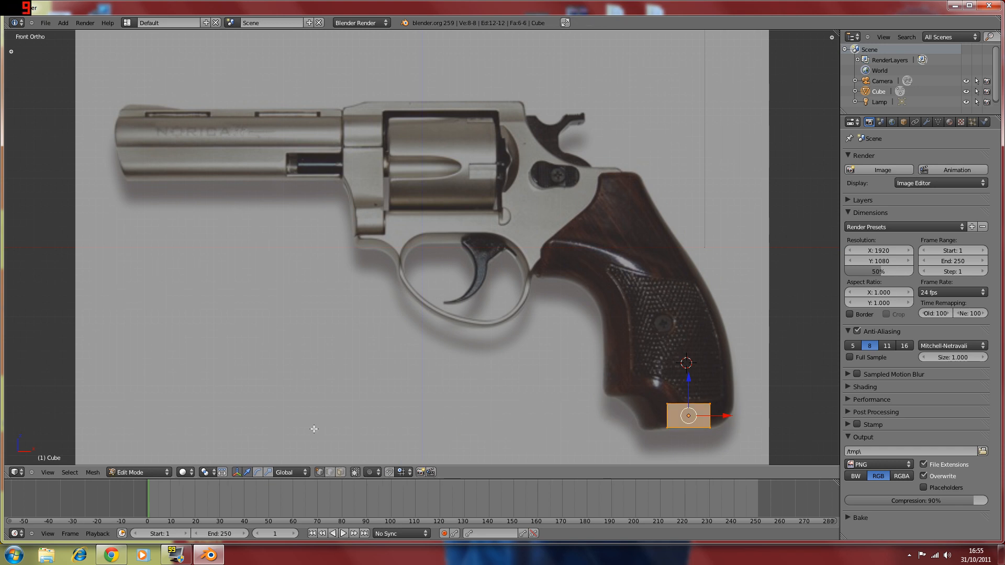
{"action": "left_click", "coordinate": [136, 472]}
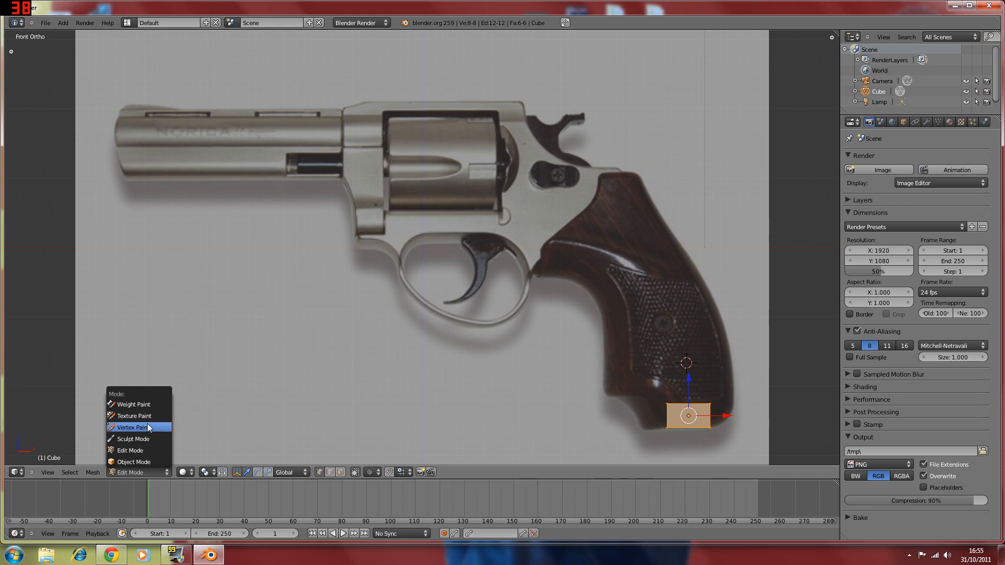
{"action": "mouse_move", "coordinate": [138, 451]}
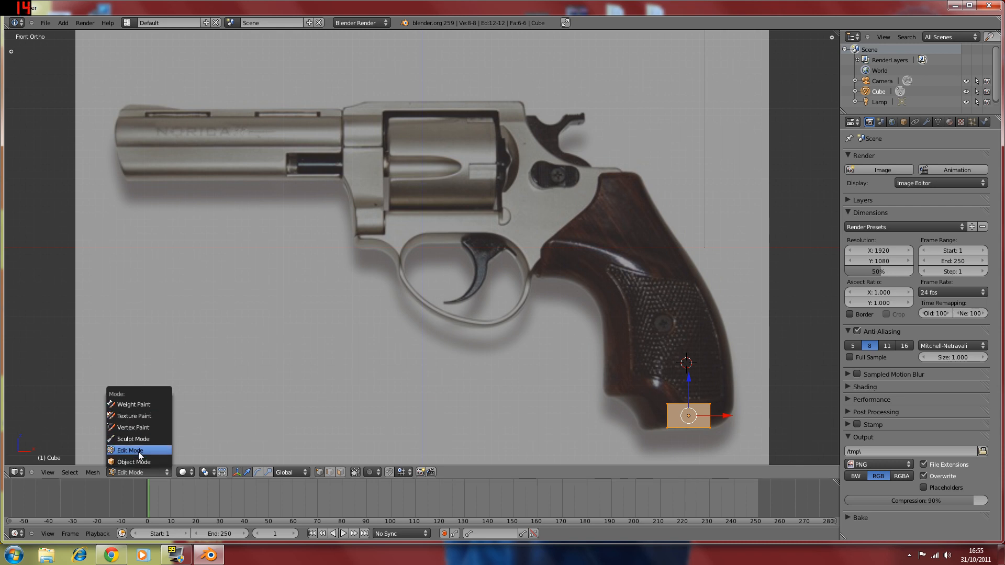
{"action": "left_click", "coordinate": [130, 450]}
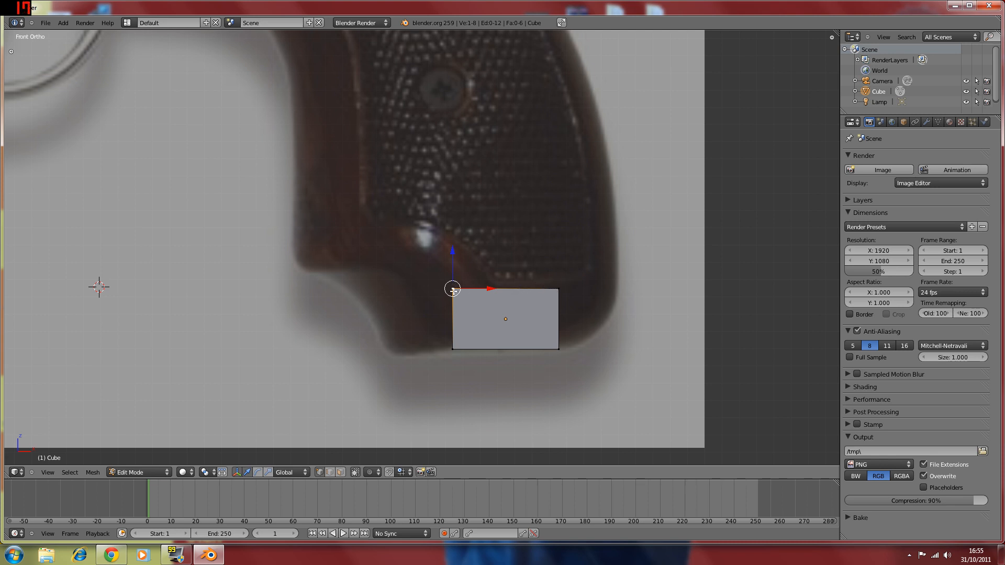
Drag the cube's corner vertices into a thin wedge along the grip's bottom edge
{"action": "left_click_drag", "start_coordinate": [452, 288], "coordinate": [424, 301]}
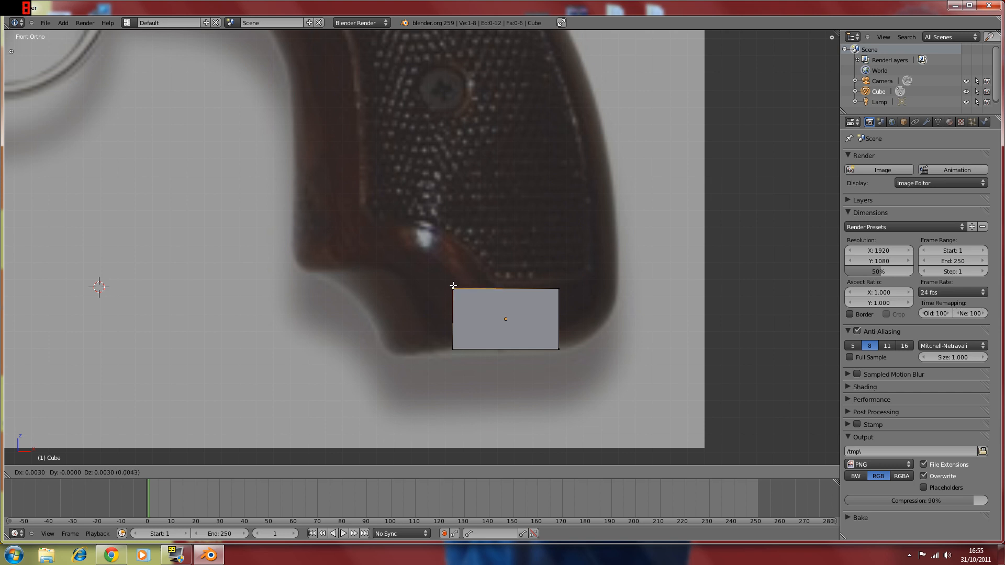
{"action": "key", "text": "Tab"}
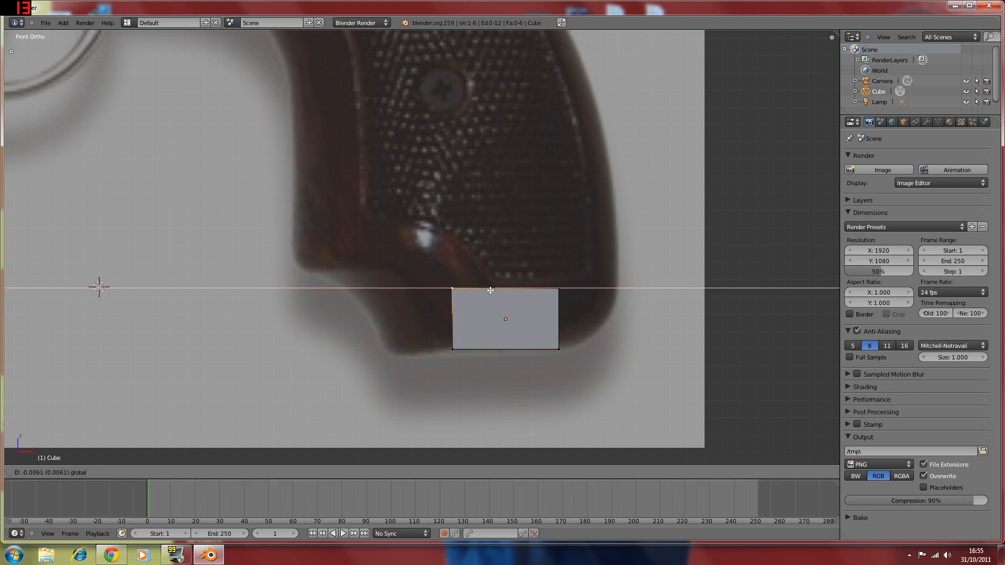
{"action": "key", "text": "Tab"}
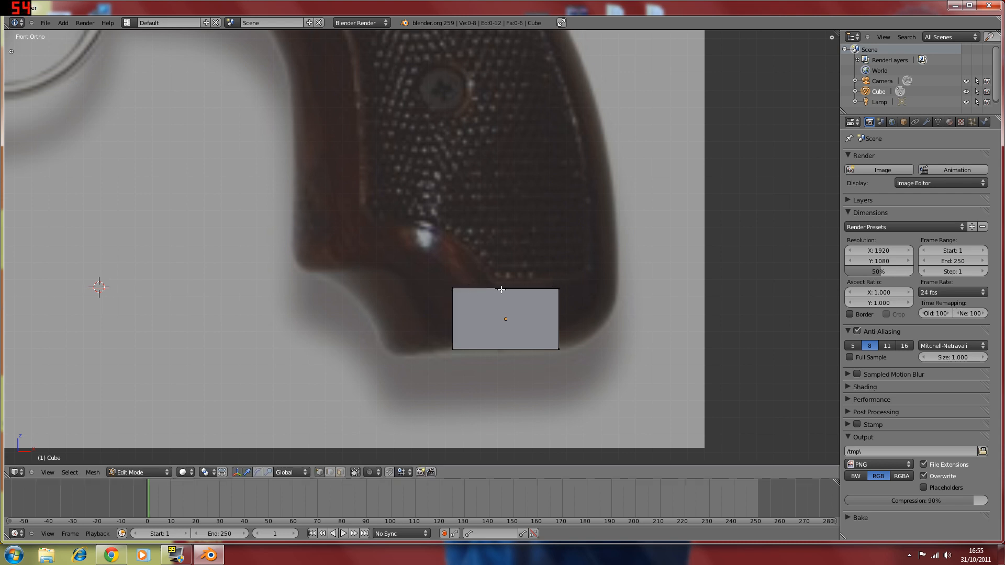
{"action": "mouse_move", "coordinate": [545, 297]}
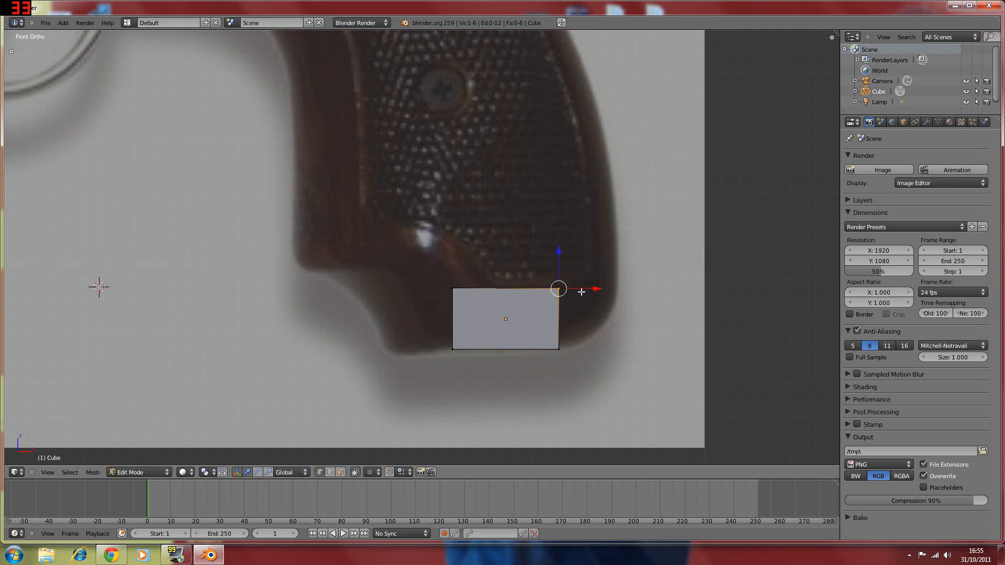
{"action": "left_click_drag", "start_coordinate": [557, 288], "coordinate": [602, 311]}
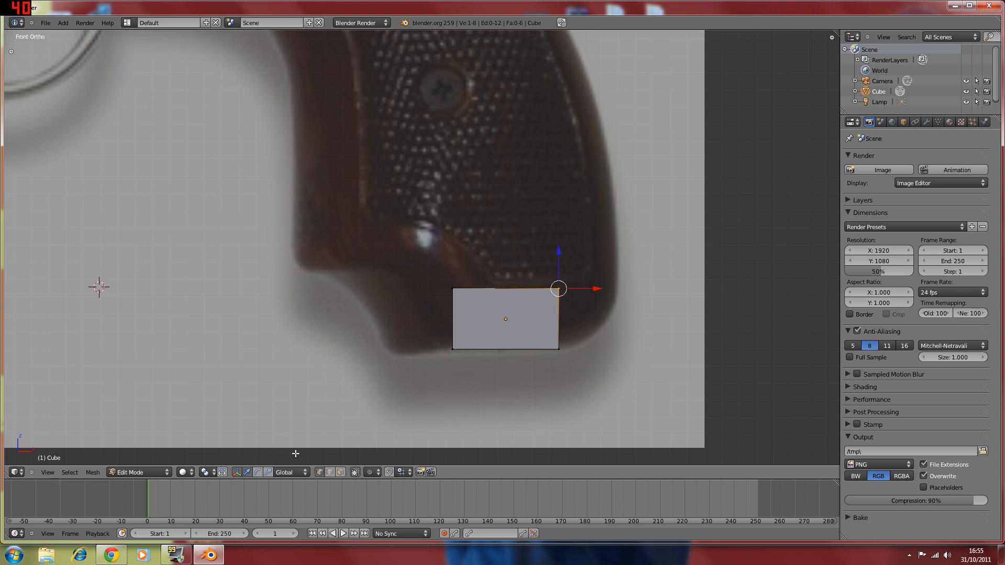
{"action": "mouse_move", "coordinate": [356, 472]}
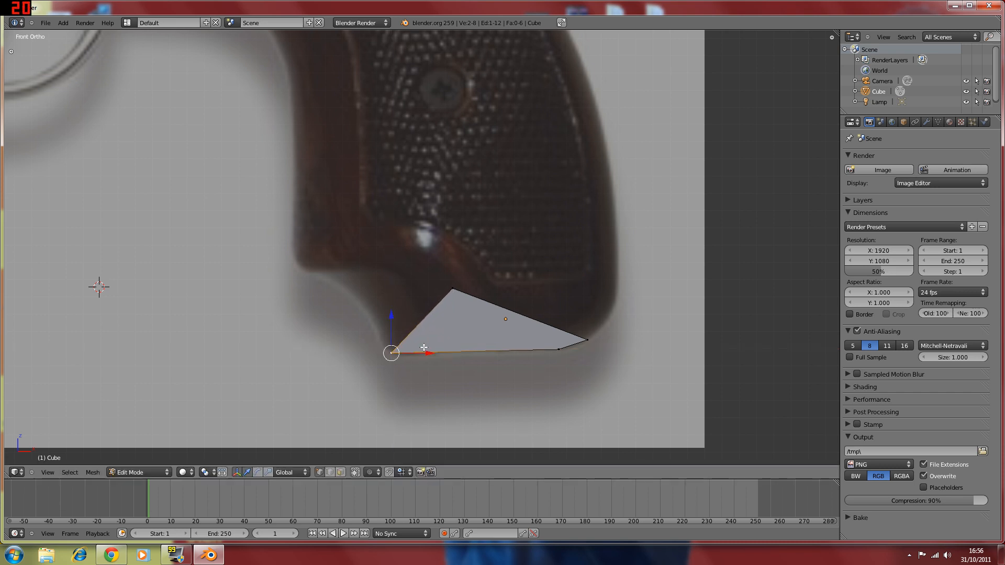
{"action": "left_click_drag", "start_coordinate": [391, 352], "coordinate": [452, 287]}
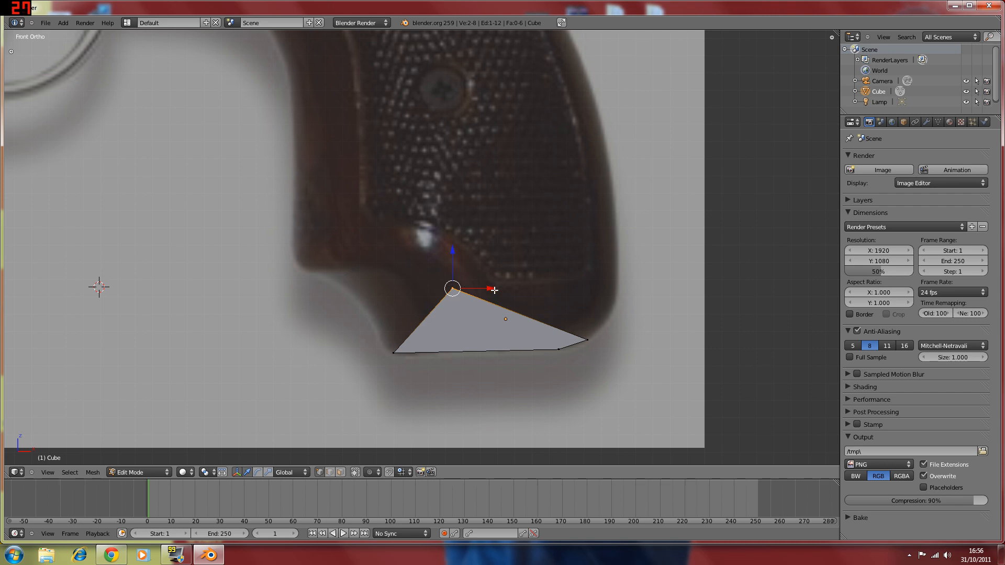
{"action": "left_click_drag", "start_coordinate": [452, 287], "coordinate": [368, 269]}
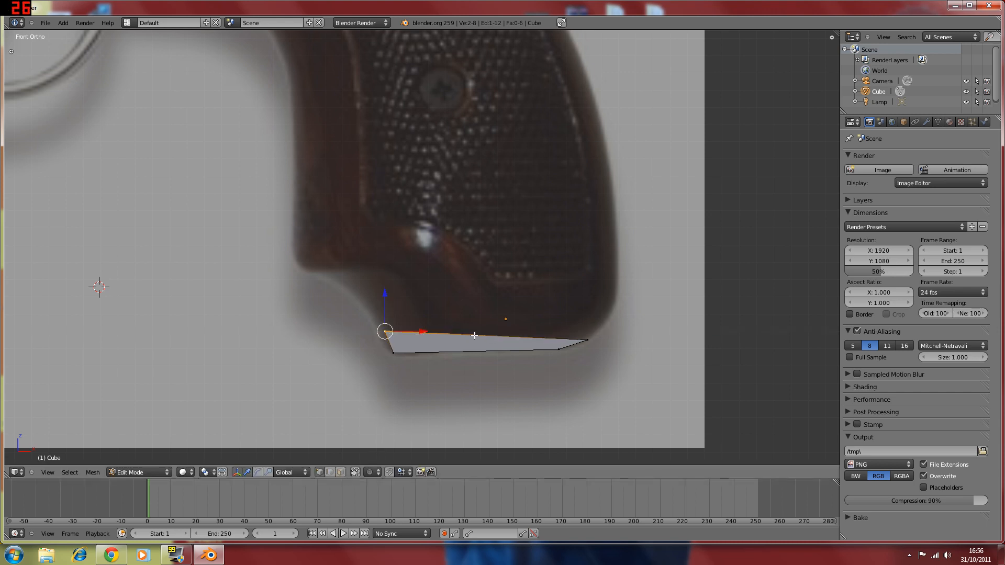
{"action": "mouse_move", "coordinate": [388, 306]}
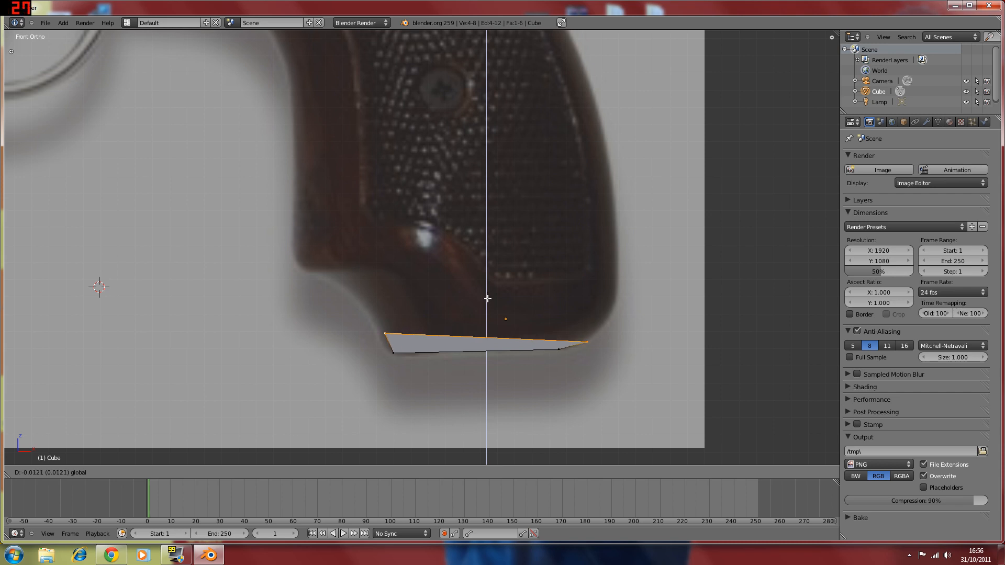
Extrude the wedge's top edge upward into a strip along the lower grip outline
{"action": "key", "text": "Tab"}
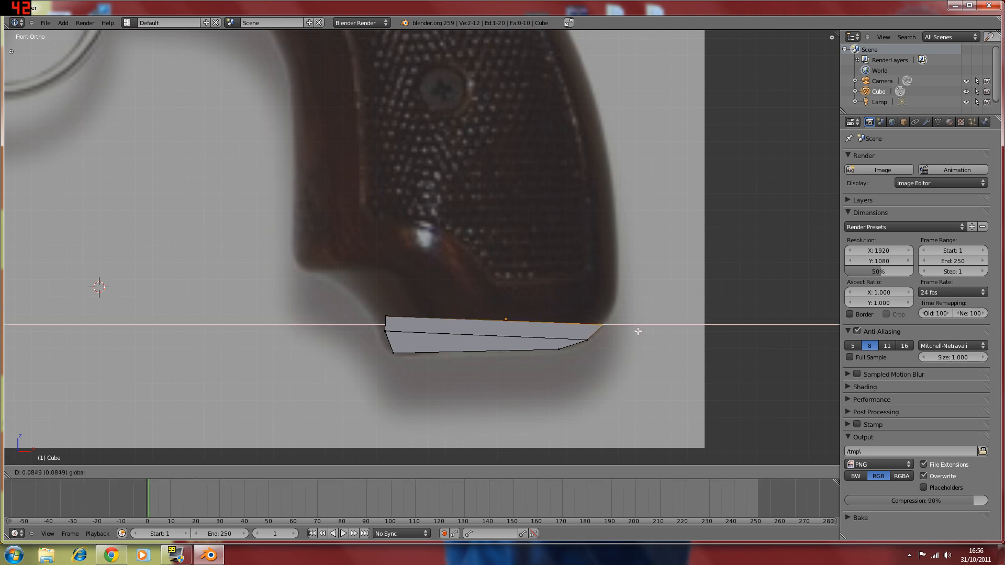
{"action": "left_click_drag", "start_coordinate": [638, 331], "coordinate": [412, 315]}
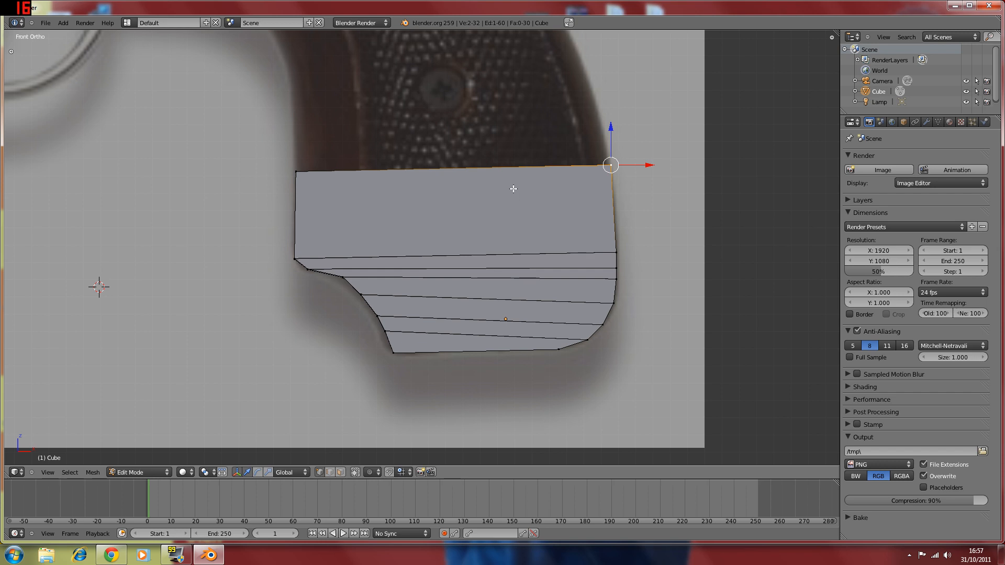
{"action": "mouse_move", "coordinate": [506, 181]}
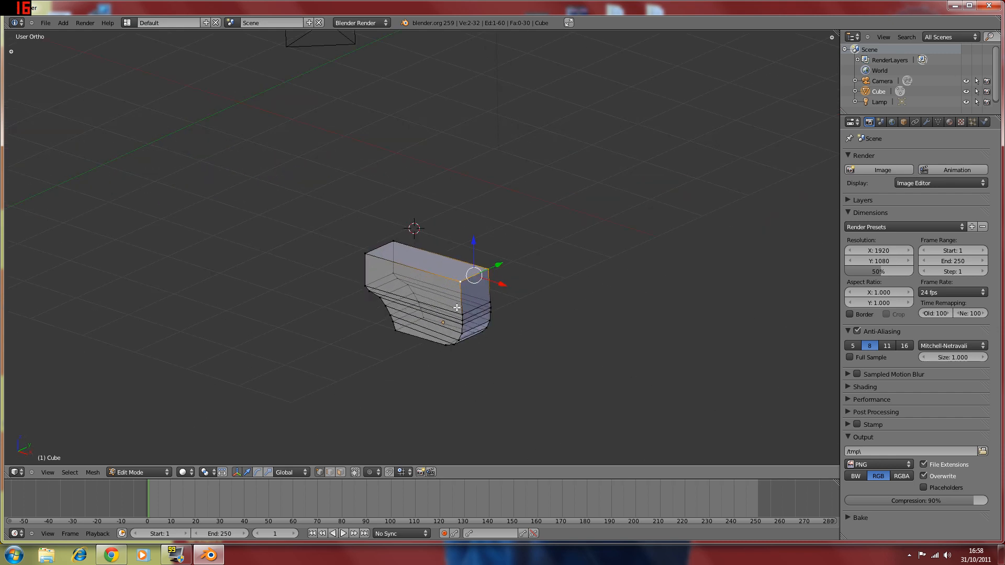
Return to the front view after inspecting the grip mesh's thickness
{"action": "left_click", "coordinate": [47, 472]}
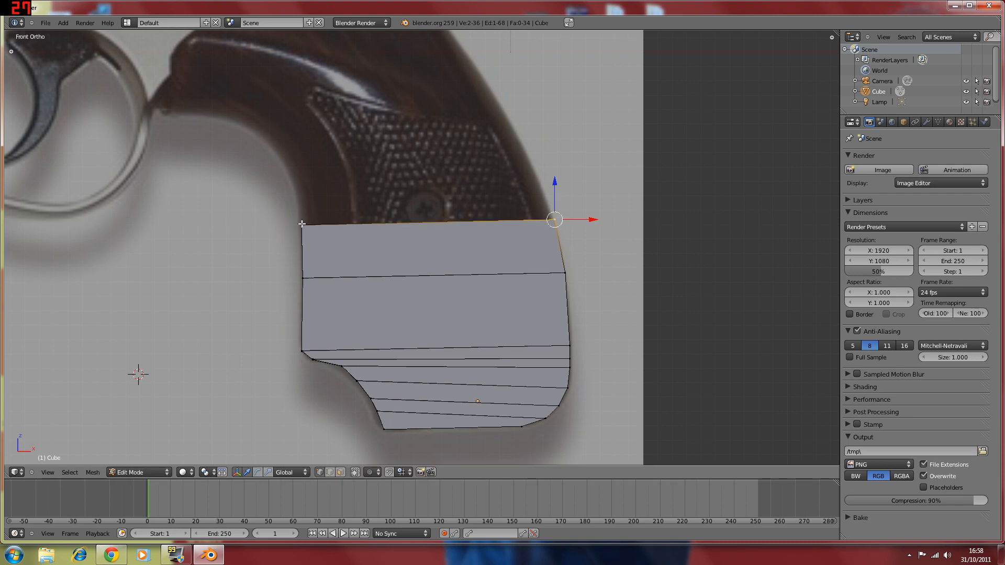
Pull the top strip further up to reach the top of the grip
{"action": "left_click_drag", "start_coordinate": [554, 220], "coordinate": [554, 172]}
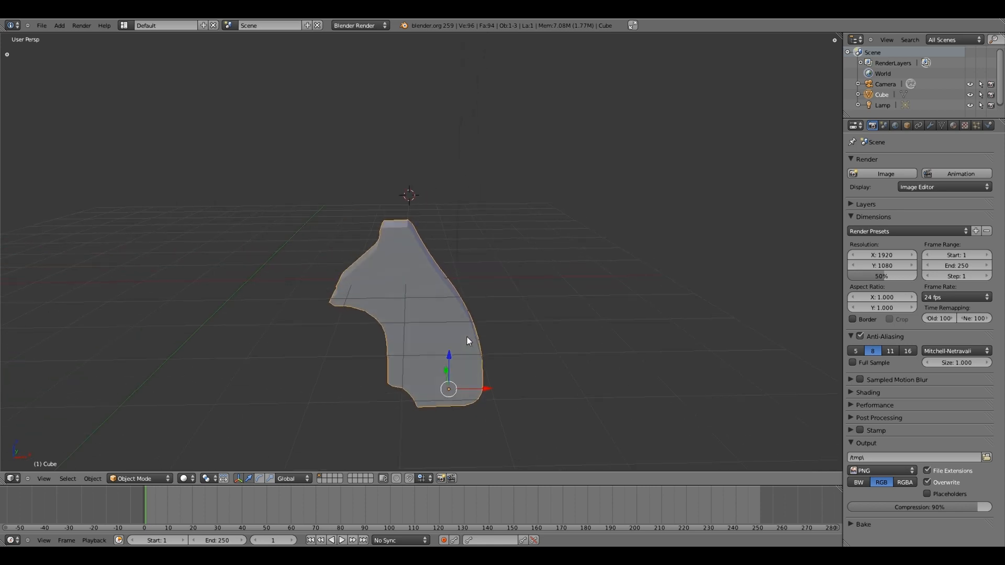
Apply Smooth shading to the grip mesh from the Tool Shelf
{"action": "key", "text": "t"}
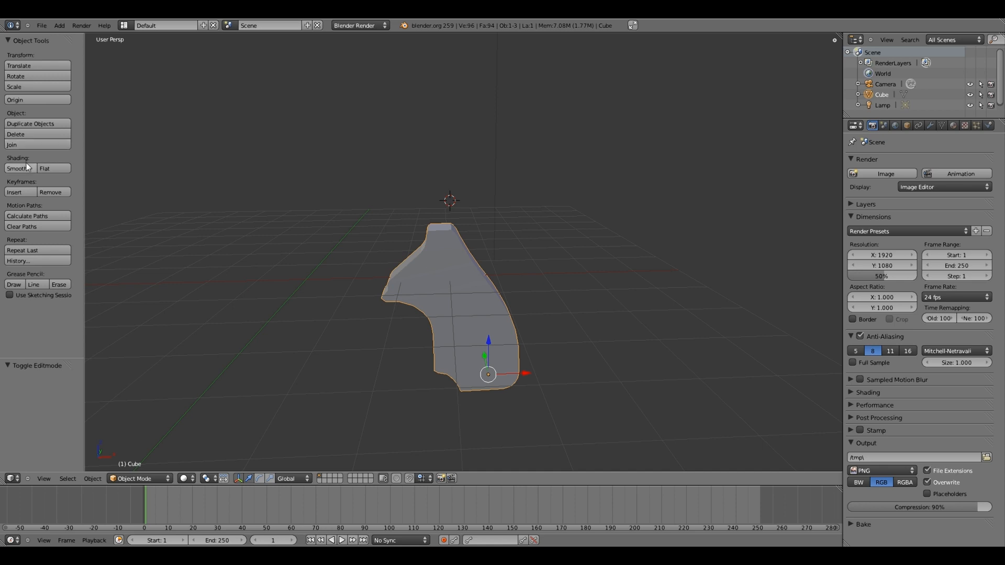
{"action": "left_click", "coordinate": [19, 168]}
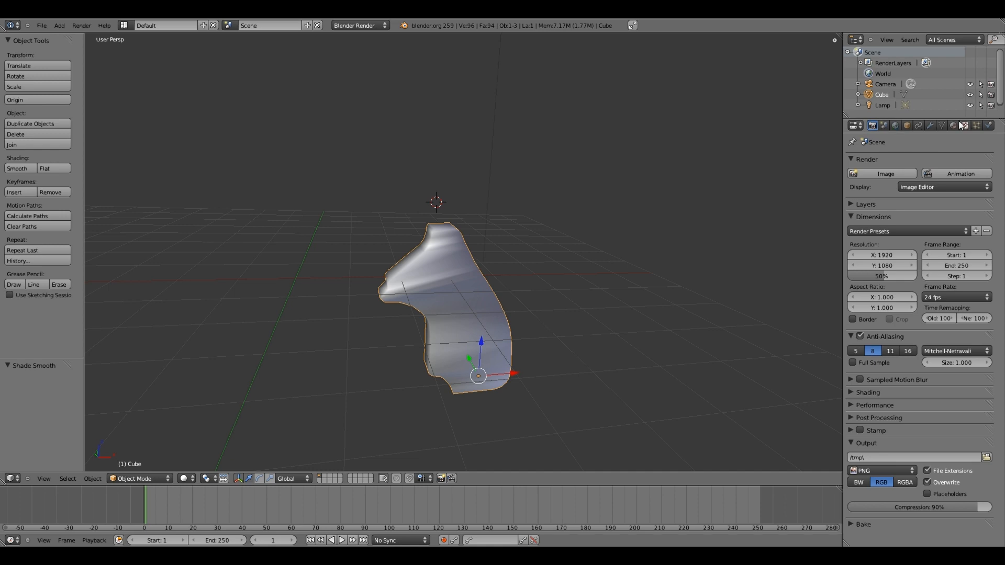
Make the grip's Diffuse colour dark wood brown: an orange hue with lowered value
{"action": "left_click", "coordinate": [955, 127]}
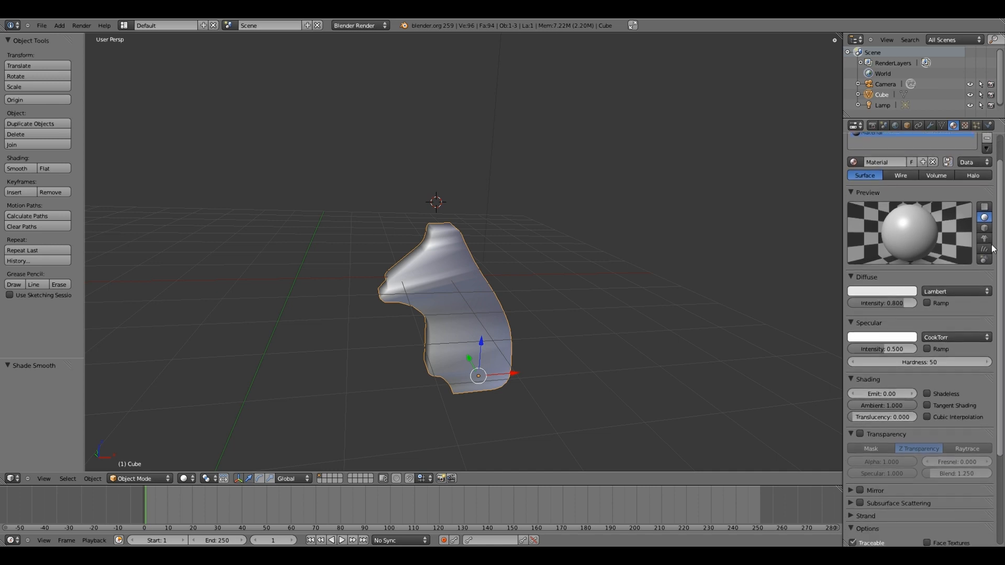
{"action": "left_click", "coordinate": [881, 291]}
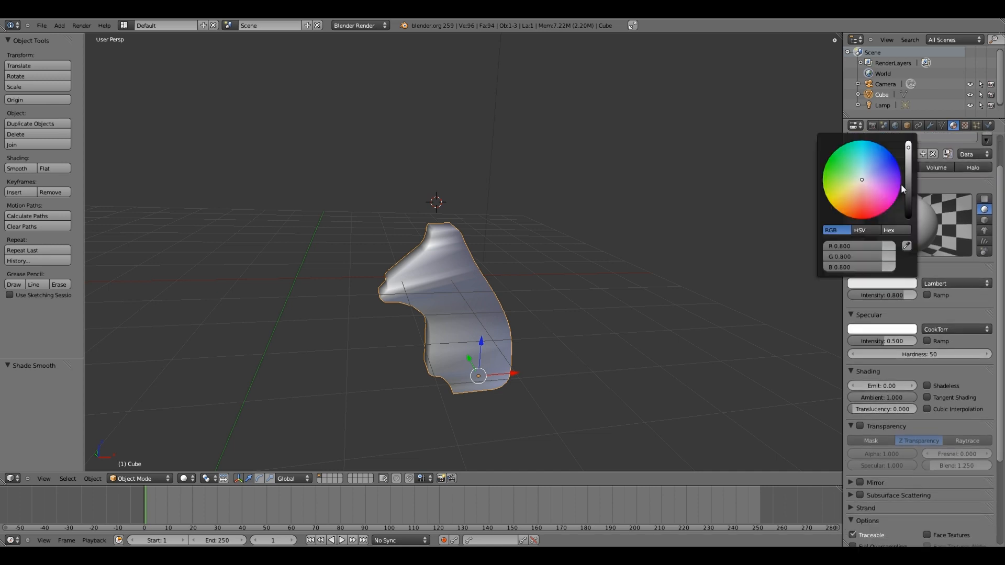
{"action": "left_click", "coordinate": [857, 219]}
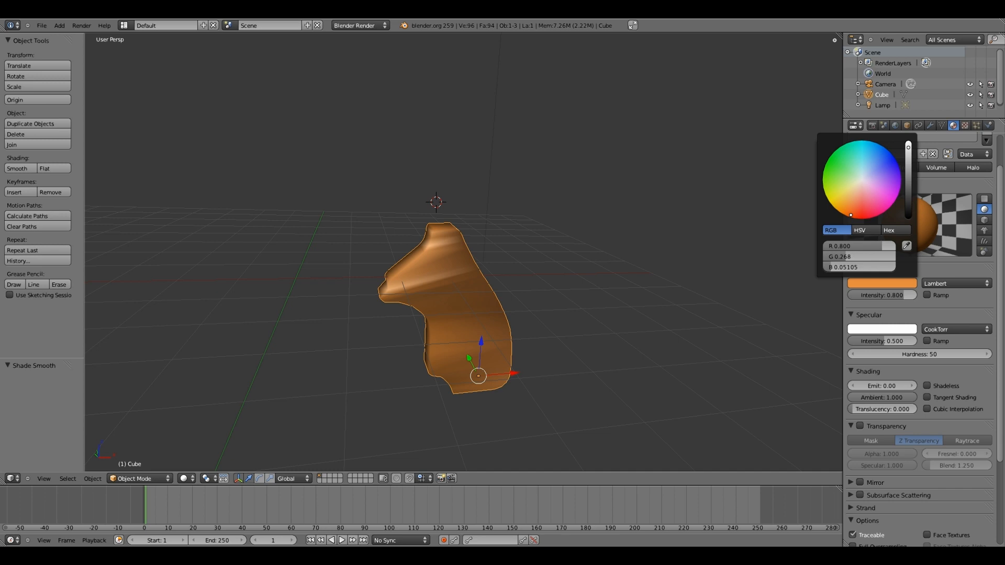
{"action": "mouse_move", "coordinate": [914, 180]}
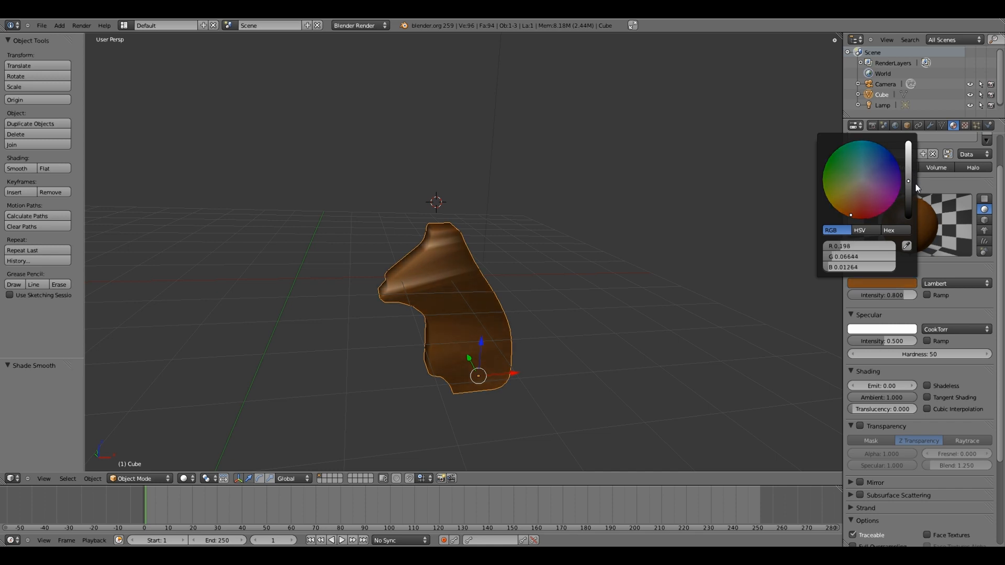
{"action": "left_click_drag", "start_coordinate": [908, 182], "coordinate": [908, 190]}
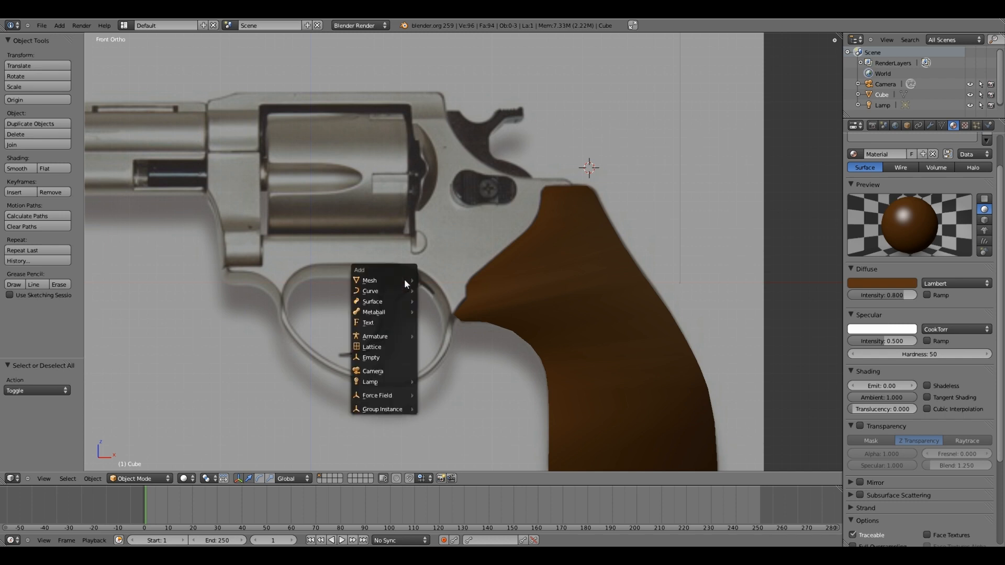
{"action": "mouse_move", "coordinate": [368, 280]}
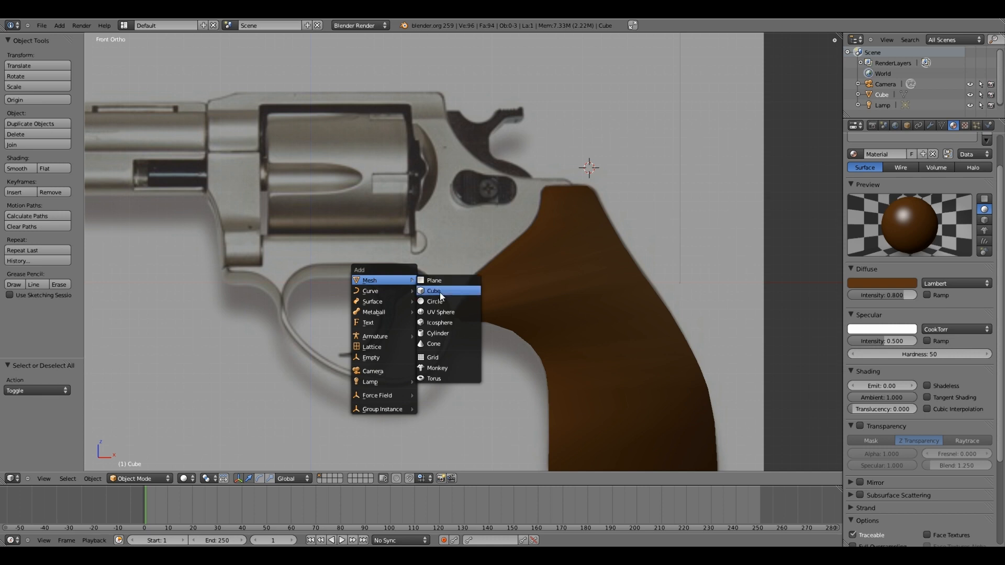
Add a second cube mesh to the scene for the frame
{"action": "left_click", "coordinate": [433, 291]}
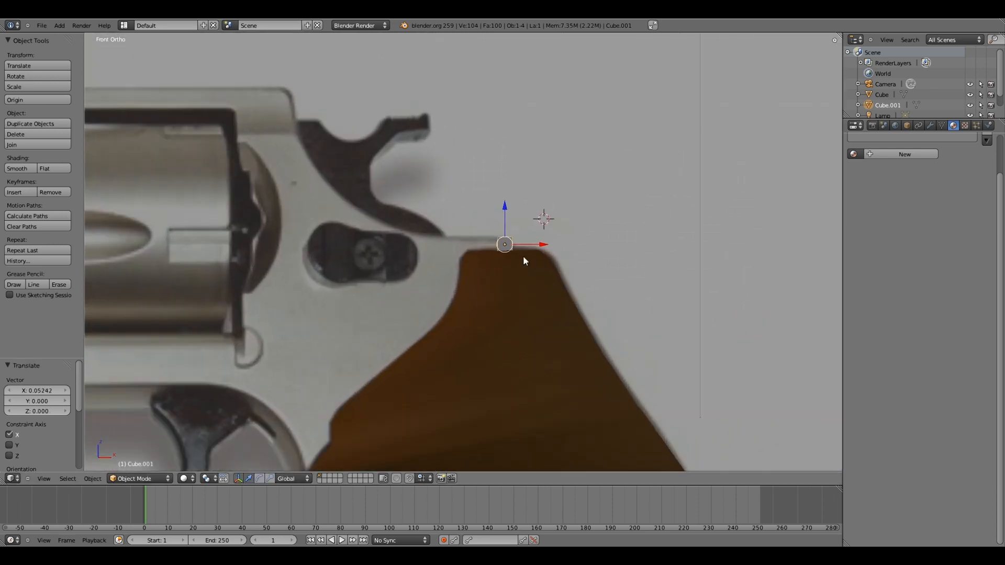
In Edit Mode, drag the cube's vertices to trace the frame outline in the reference
{"action": "key", "text": "Tab"}
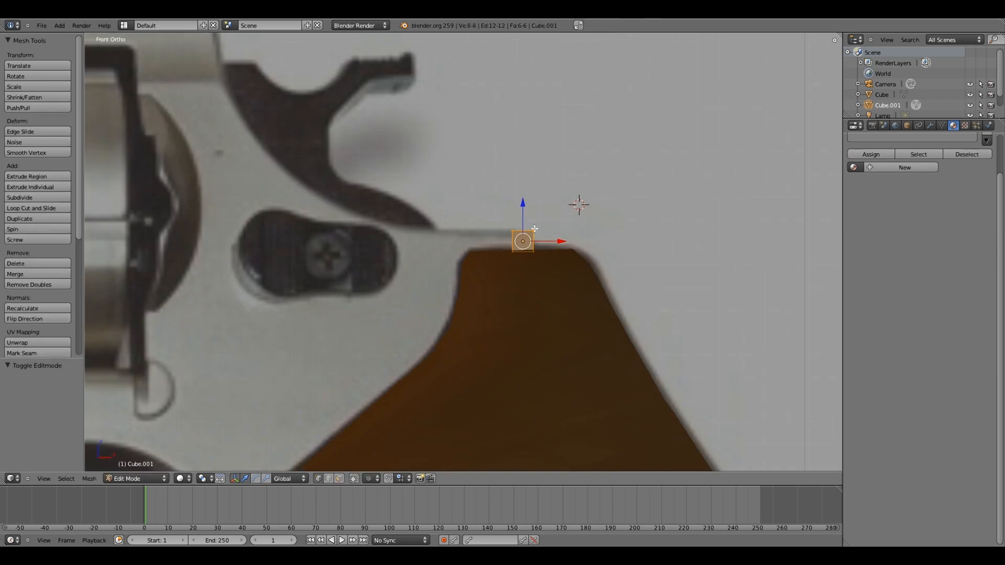
{"action": "left_click_drag", "start_coordinate": [523, 241], "coordinate": [522, 235]}
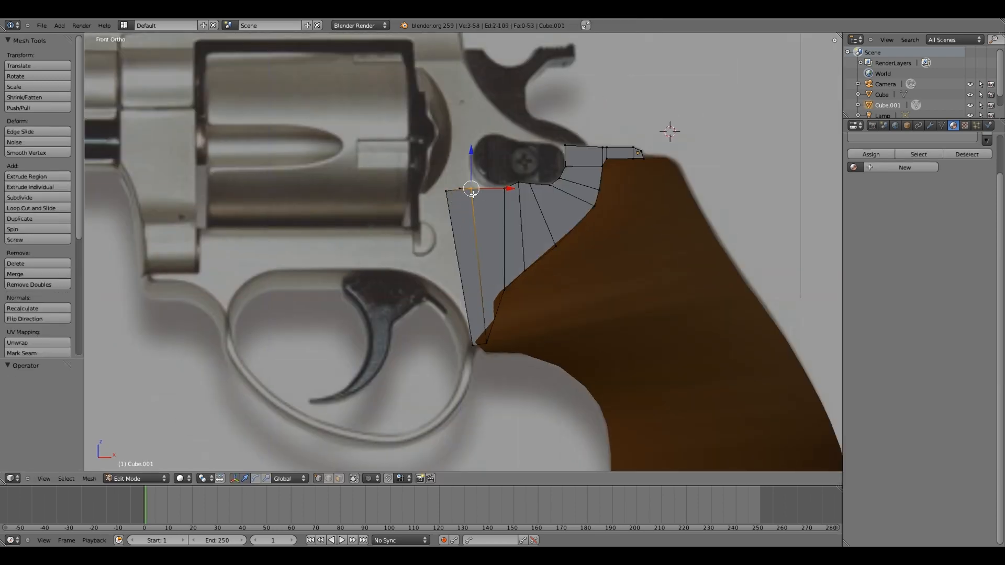
{"action": "left_click_drag", "start_coordinate": [471, 189], "coordinate": [448, 189]}
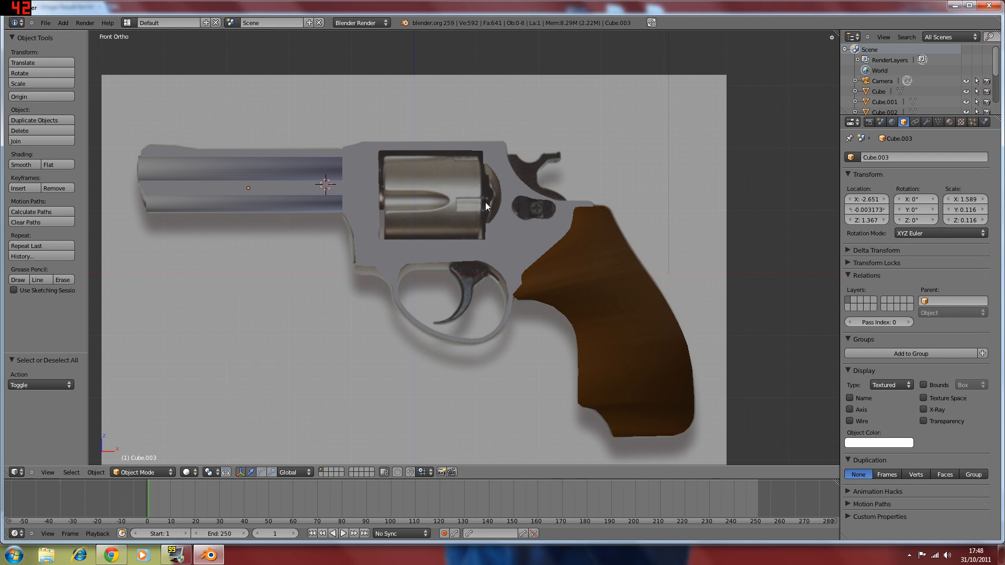
{"action": "mouse_move", "coordinate": [604, 226]}
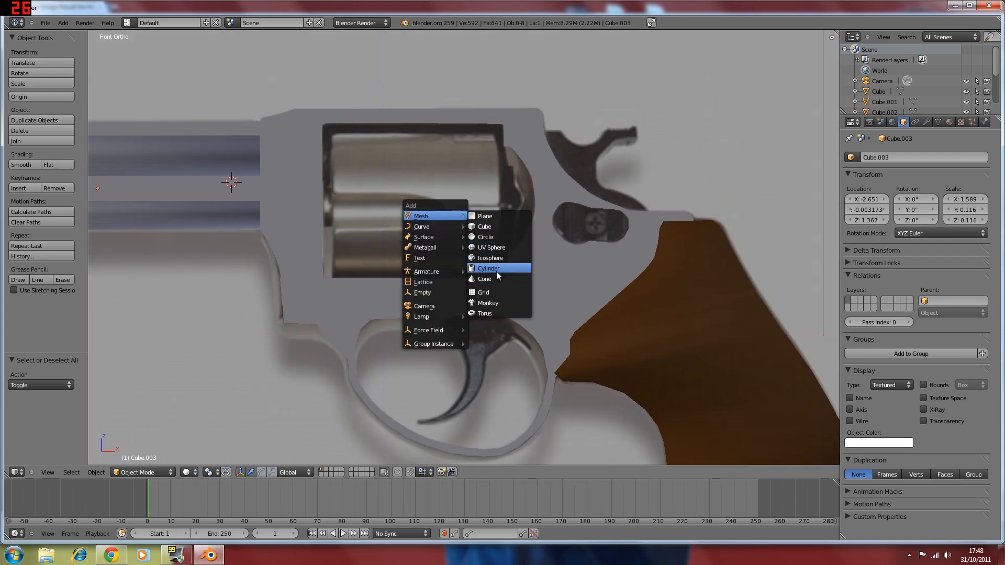
Add a cylinder mesh to form the revolver's drum
{"action": "left_click", "coordinate": [489, 268]}
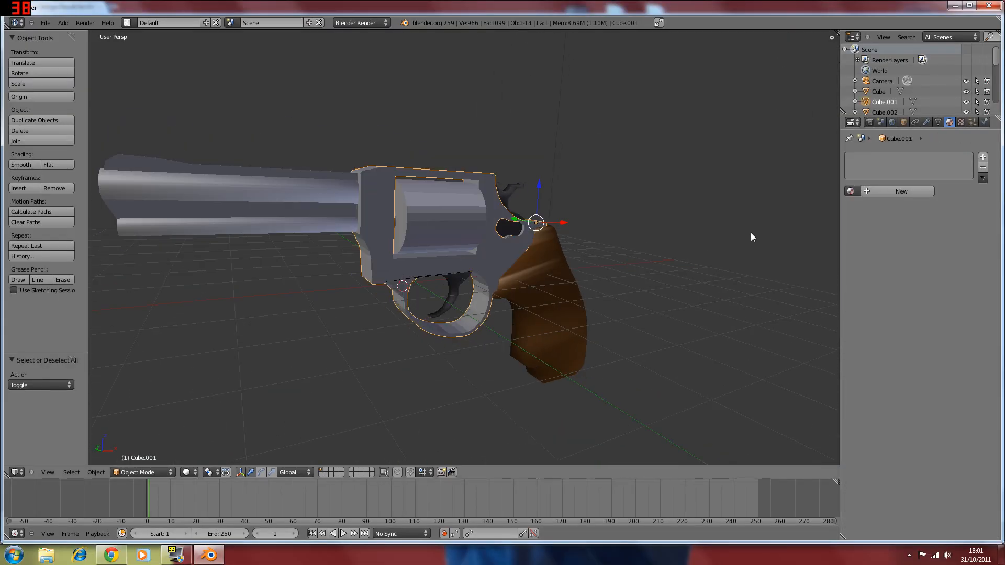
Create new Material.004 for Cube.001 and bring up the reference revolver photo
{"action": "left_click", "coordinate": [110, 553]}
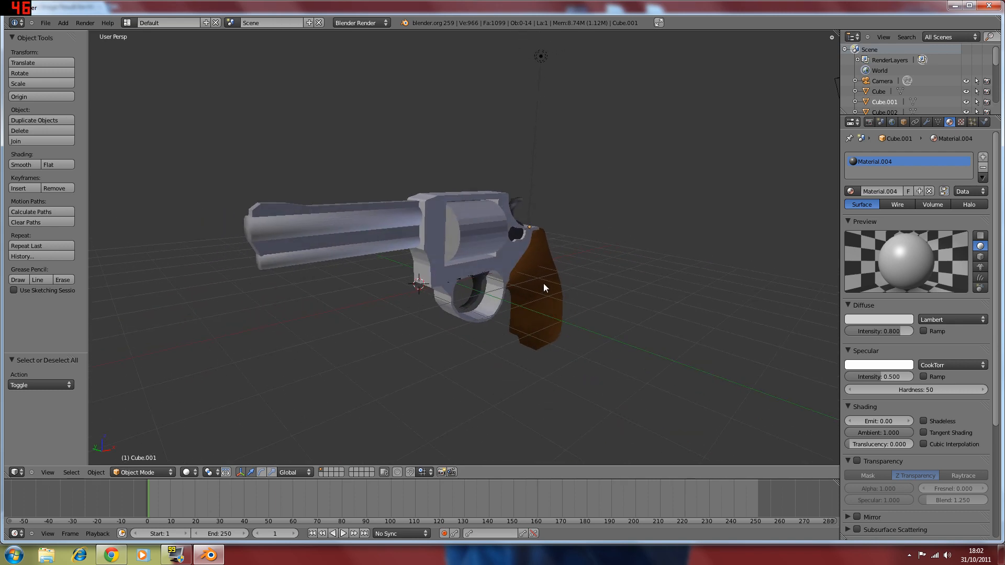
{"action": "left_click", "coordinate": [110, 554]}
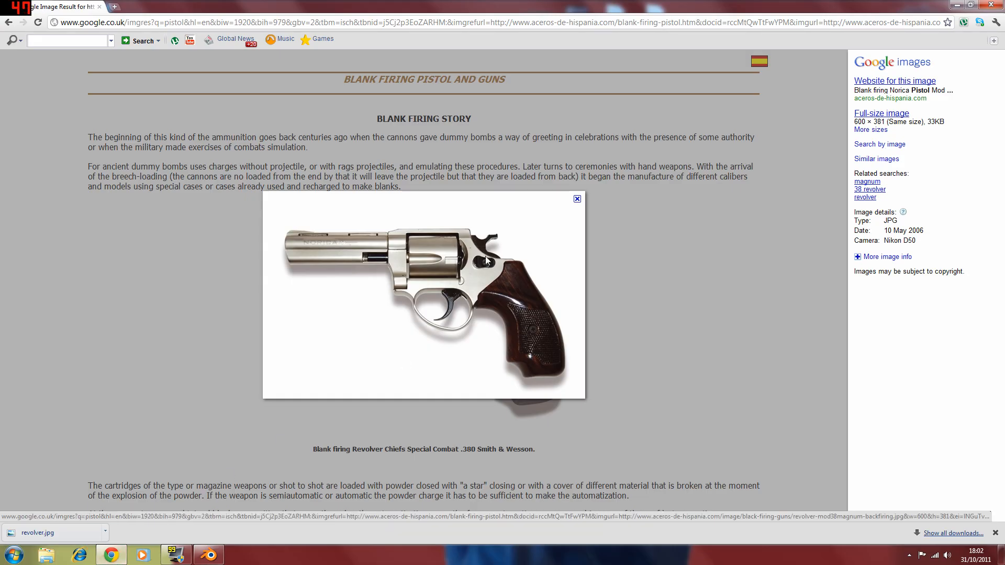
{"action": "mouse_move", "coordinate": [528, 331]}
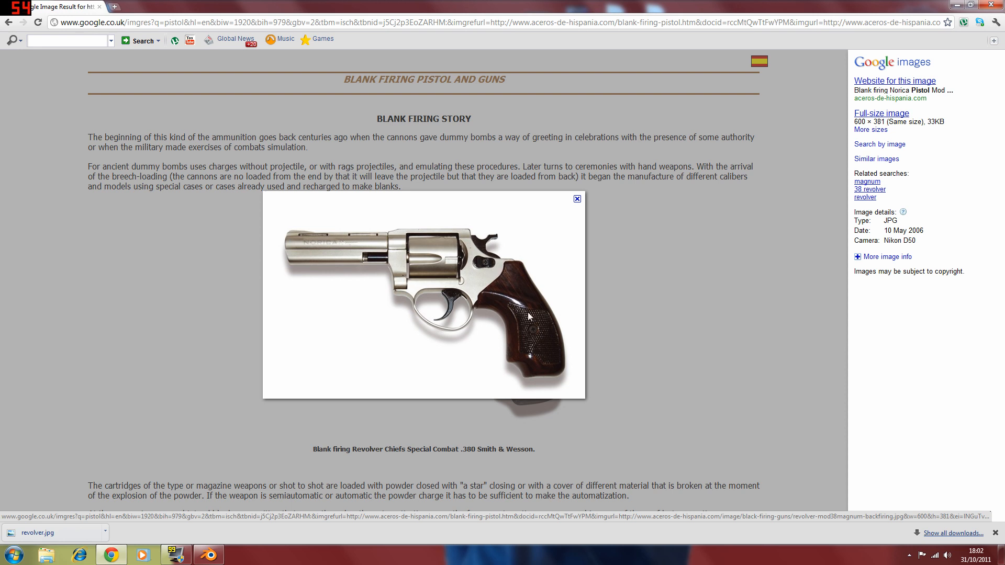
{"action": "mouse_move", "coordinate": [443, 261]}
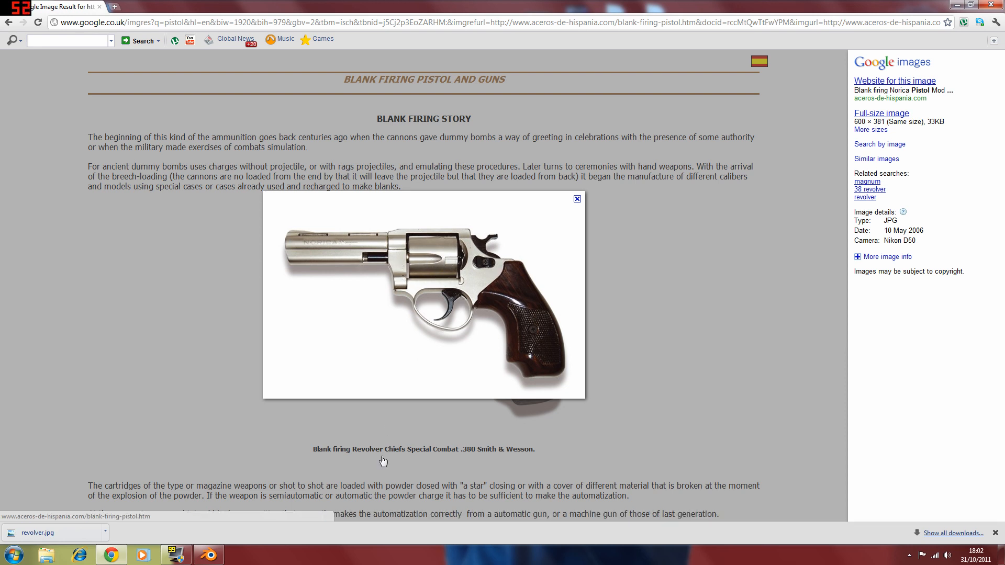
Return from the Chrome revolver photo to Blender via the taskbar
{"action": "left_click", "coordinate": [209, 555]}
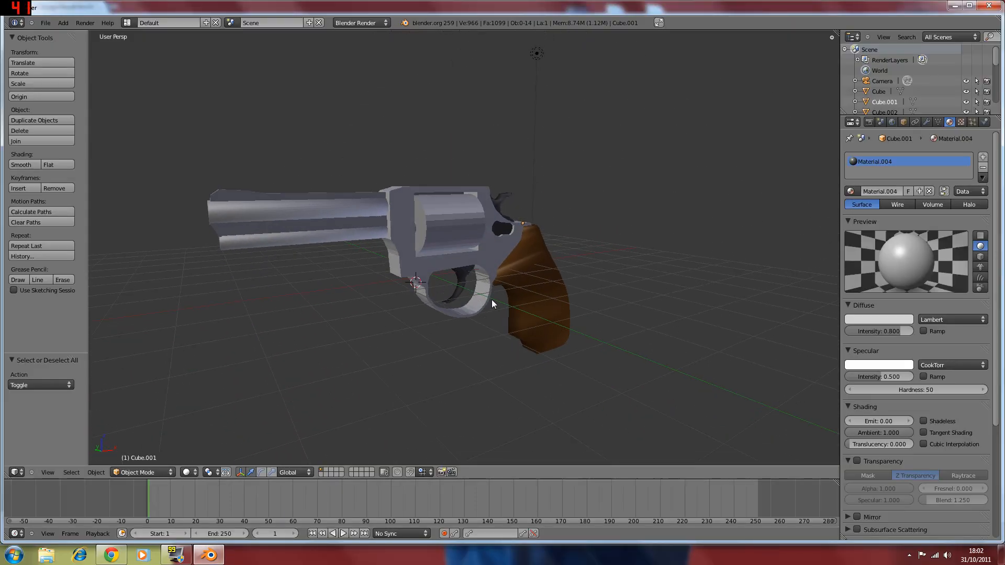
{"action": "left_click_drag", "start_coordinate": [494, 305], "coordinate": [772, 284]}
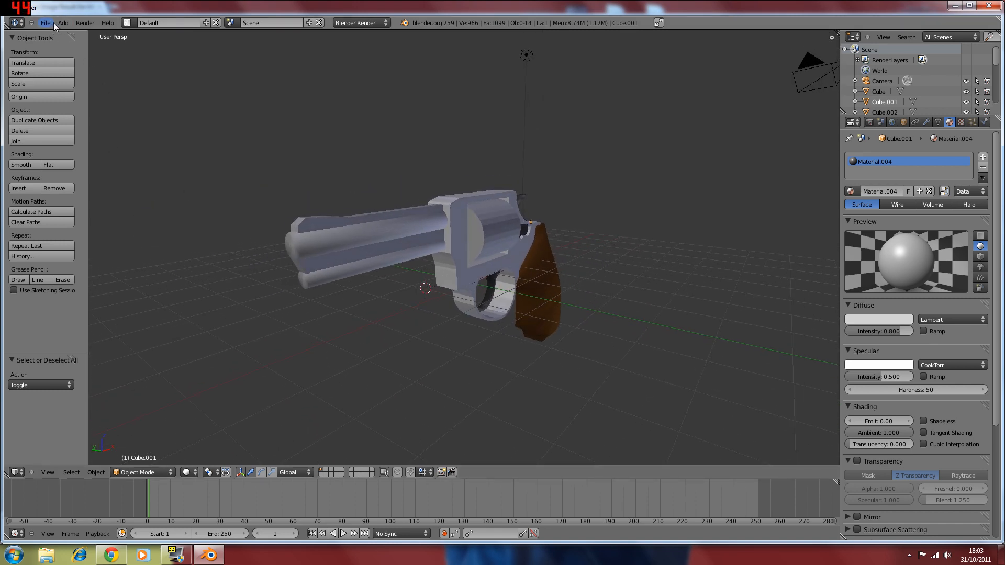
Save the model as revolver.blend in the Blender stuff folder
{"action": "left_click", "coordinate": [47, 22]}
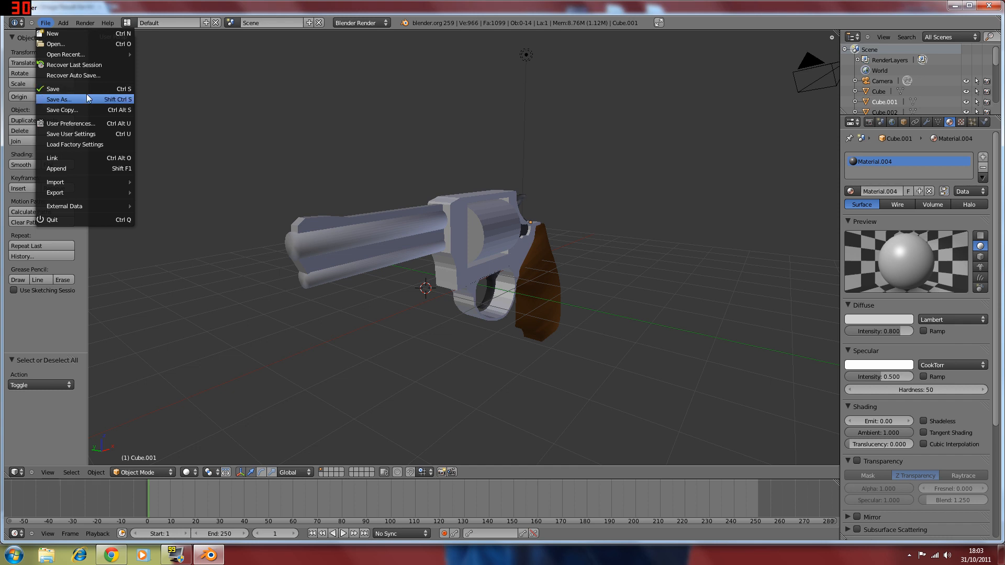
{"action": "left_click", "coordinate": [59, 99]}
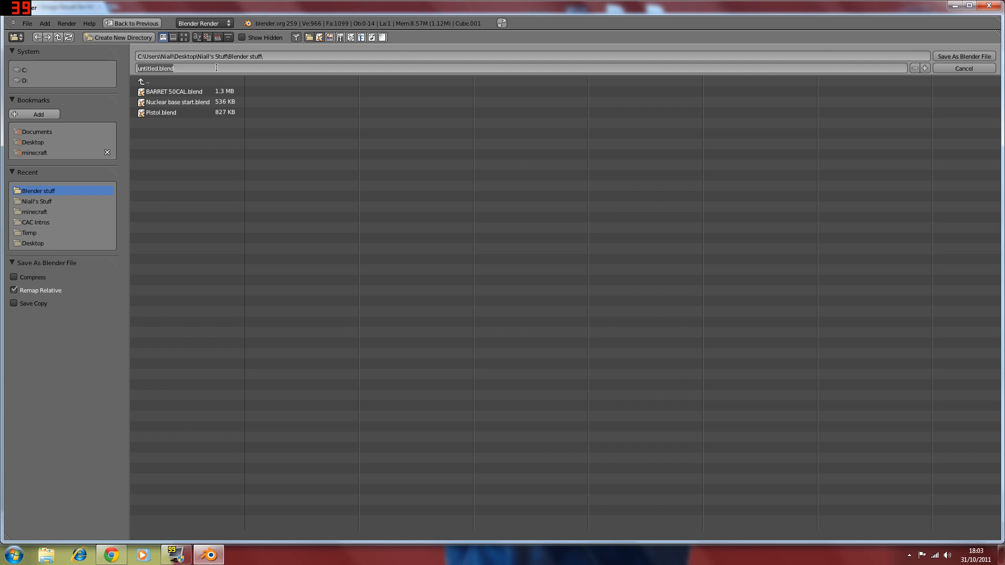
{"action": "type", "text": "revolver"}
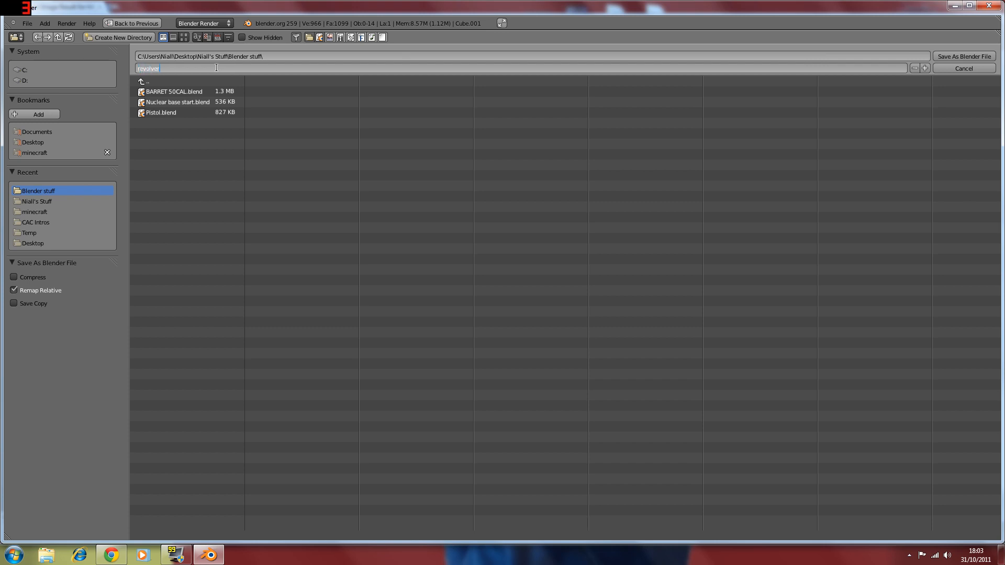
{"action": "left_click", "coordinate": [966, 54]}
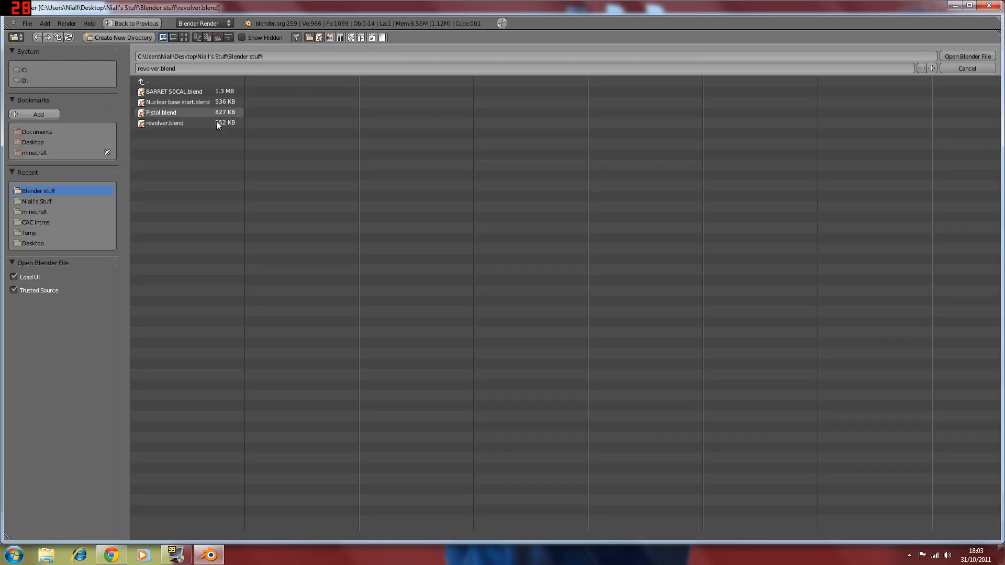
Open BARRET 50CAL.blend and orbit the view around the rifle
{"action": "double_click", "coordinate": [174, 91]}
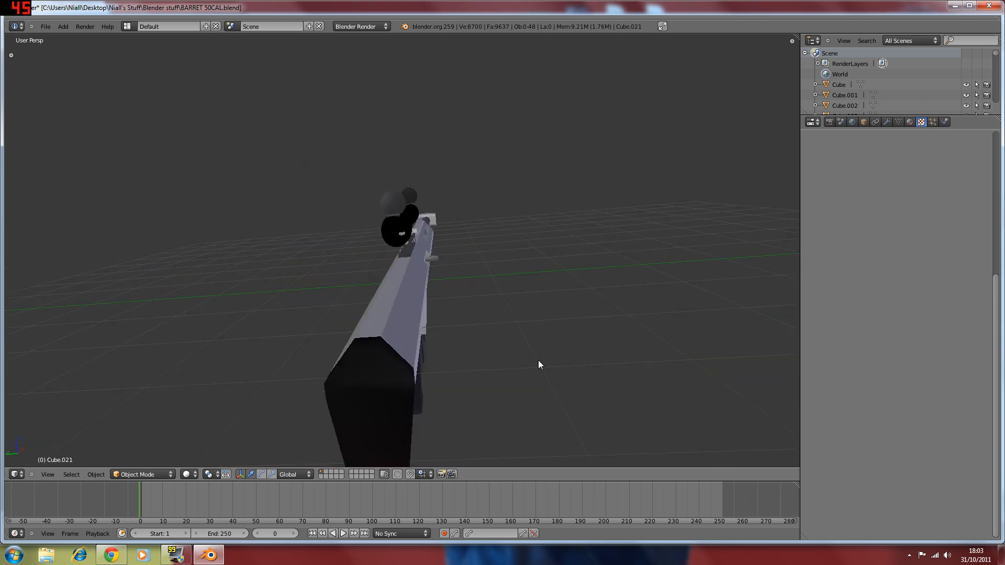
{"action": "left_click_drag", "start_coordinate": [539, 365], "coordinate": [415, 259]}
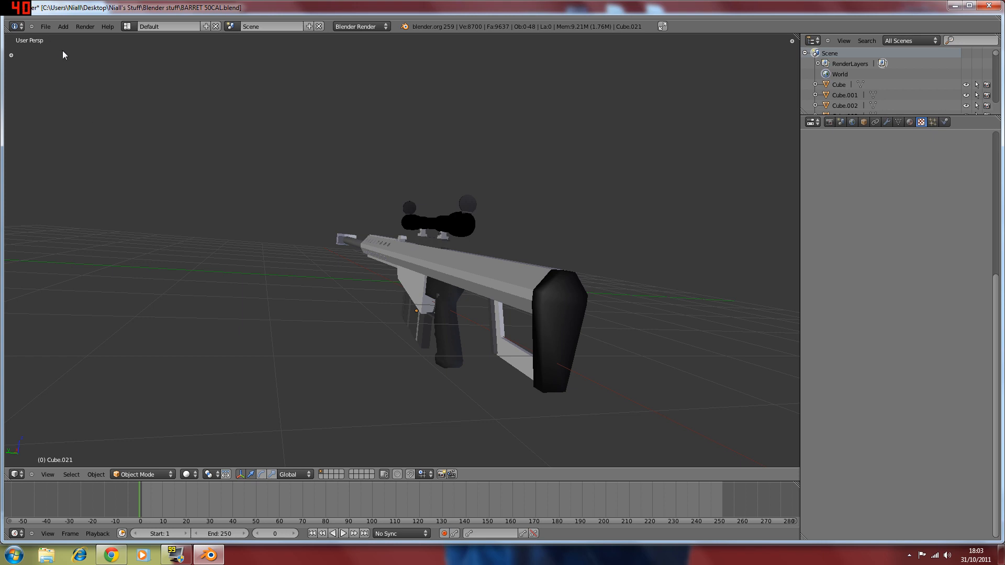
{"action": "mouse_move", "coordinate": [143, 99]}
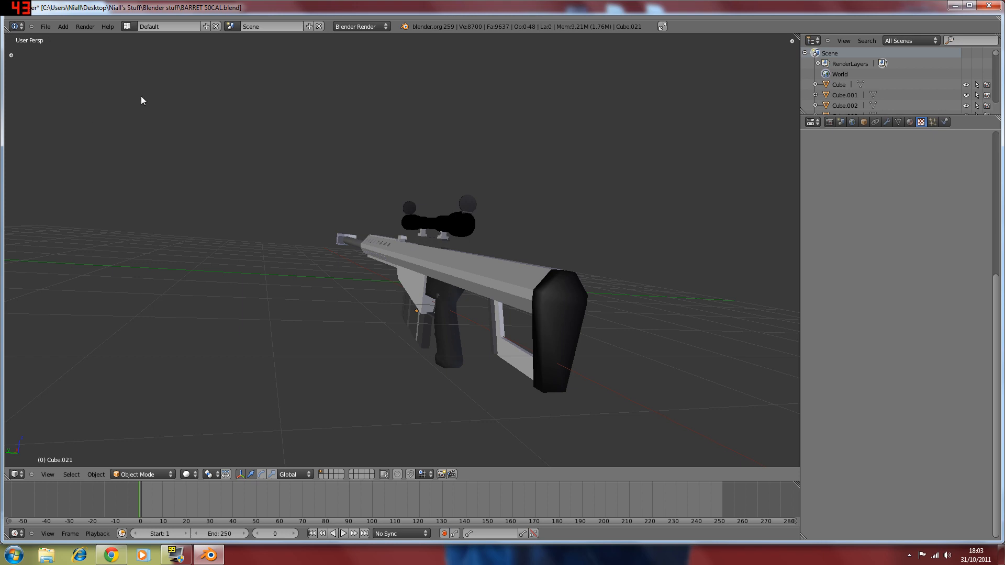